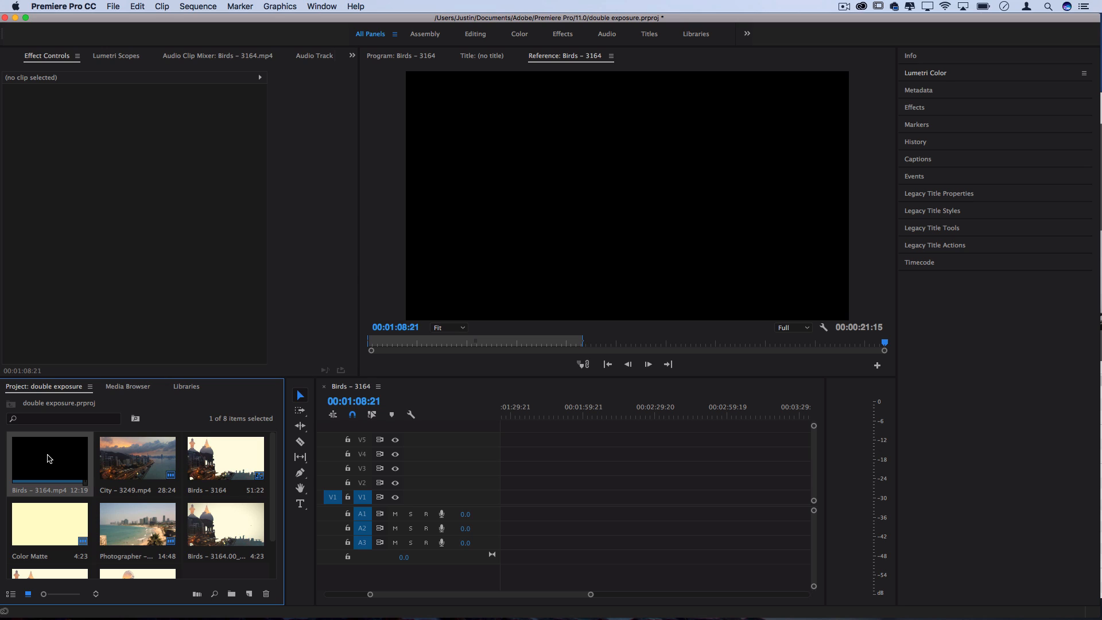
# - Load Birds – 3164.mp4, then Photographer – 91.mp4, into the Source Monitor for preview
pyautogui.doubleClick(50, 457)
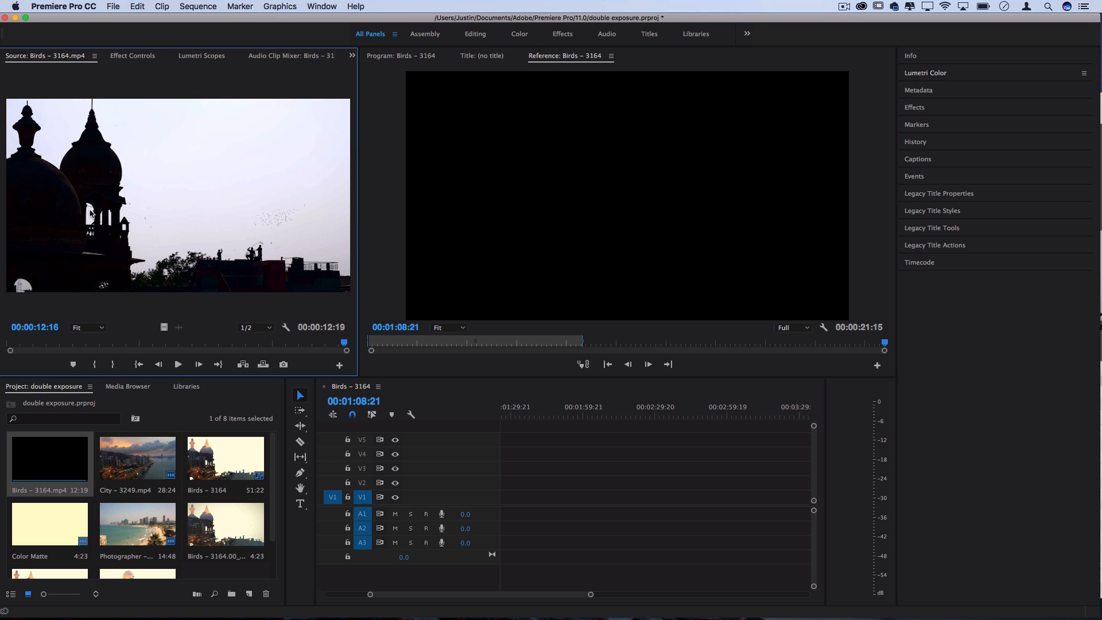
pyautogui.moveTo(267, 272)
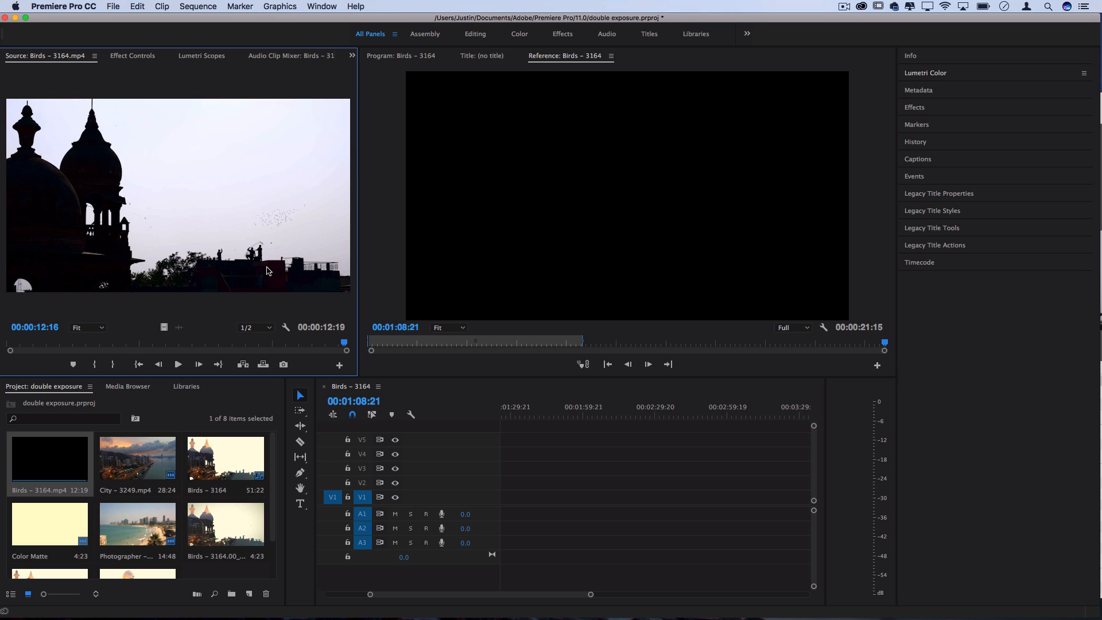
pyautogui.moveTo(265, 266)
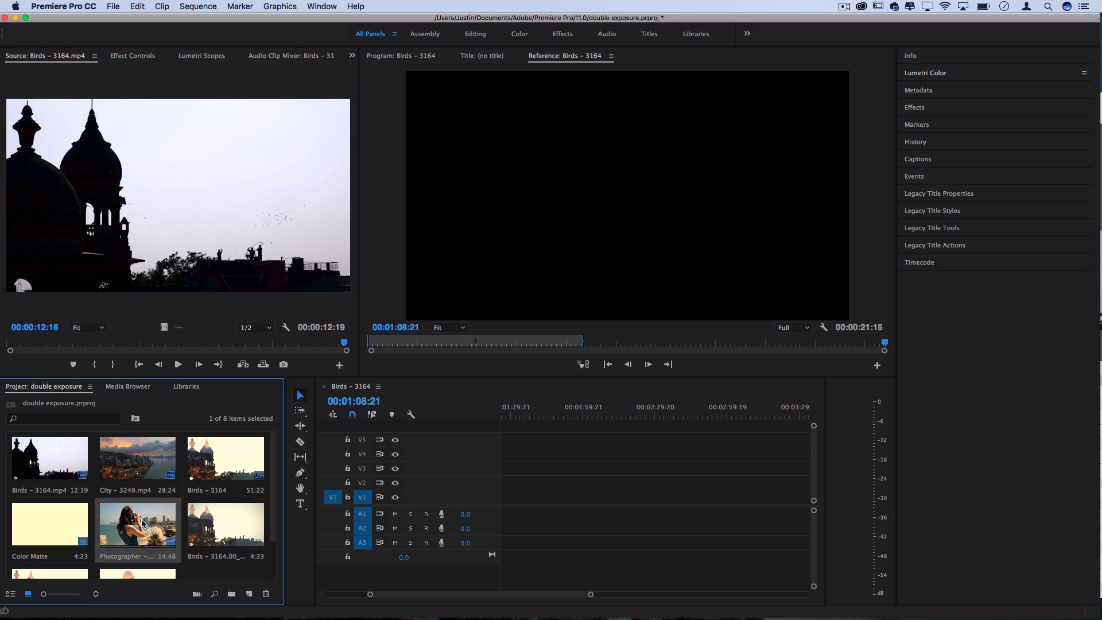
pyautogui.doubleClick(137, 524)
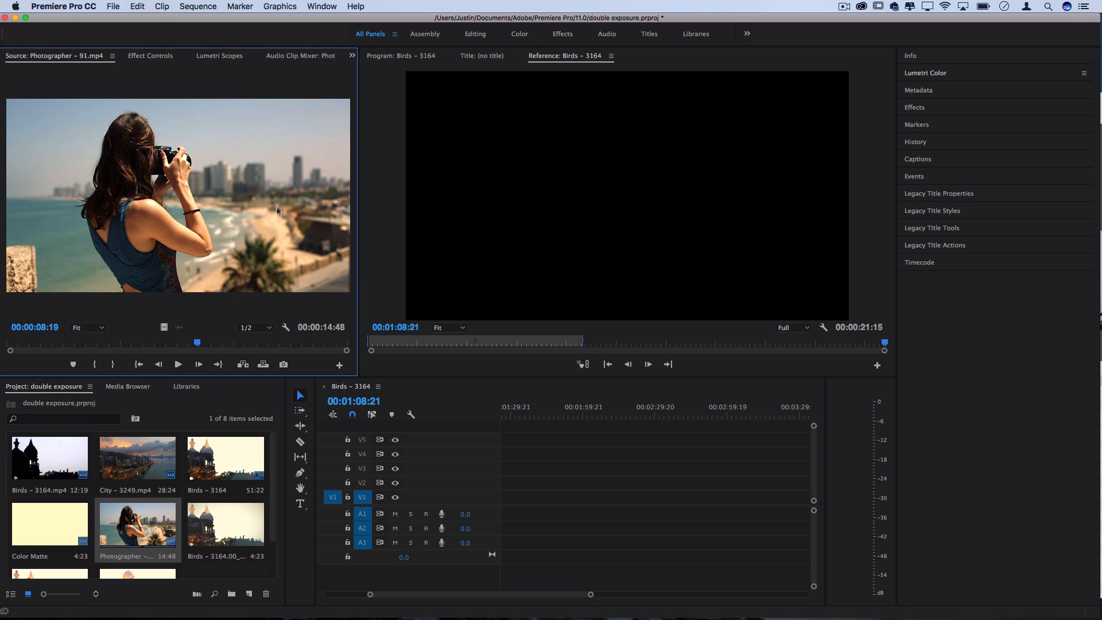
pyautogui.moveTo(297, 173)
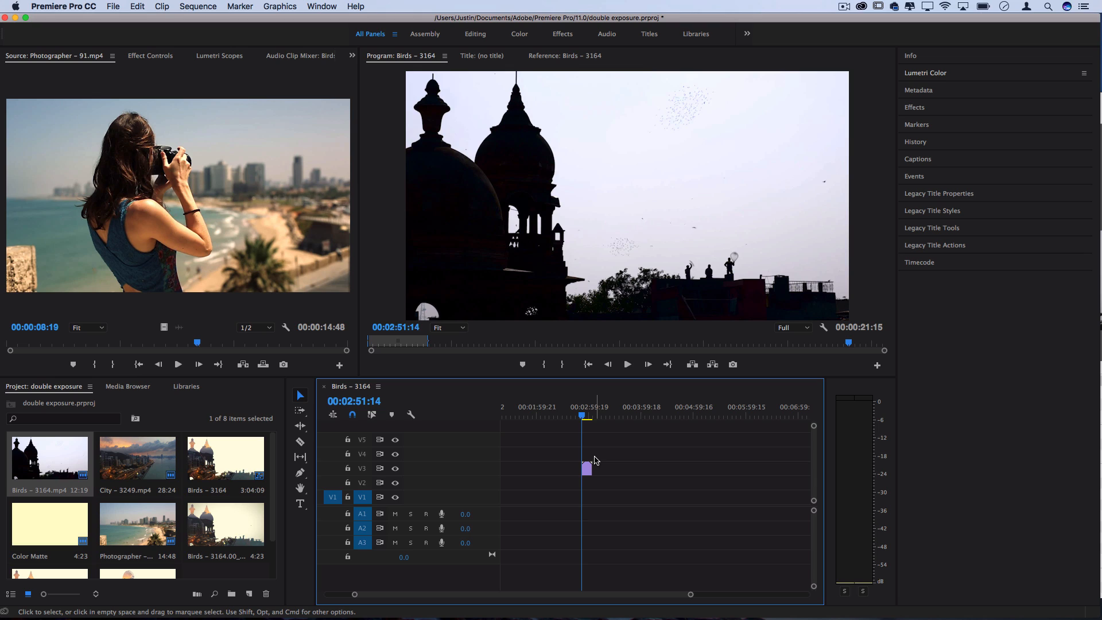
pyautogui.moveTo(362, 497)
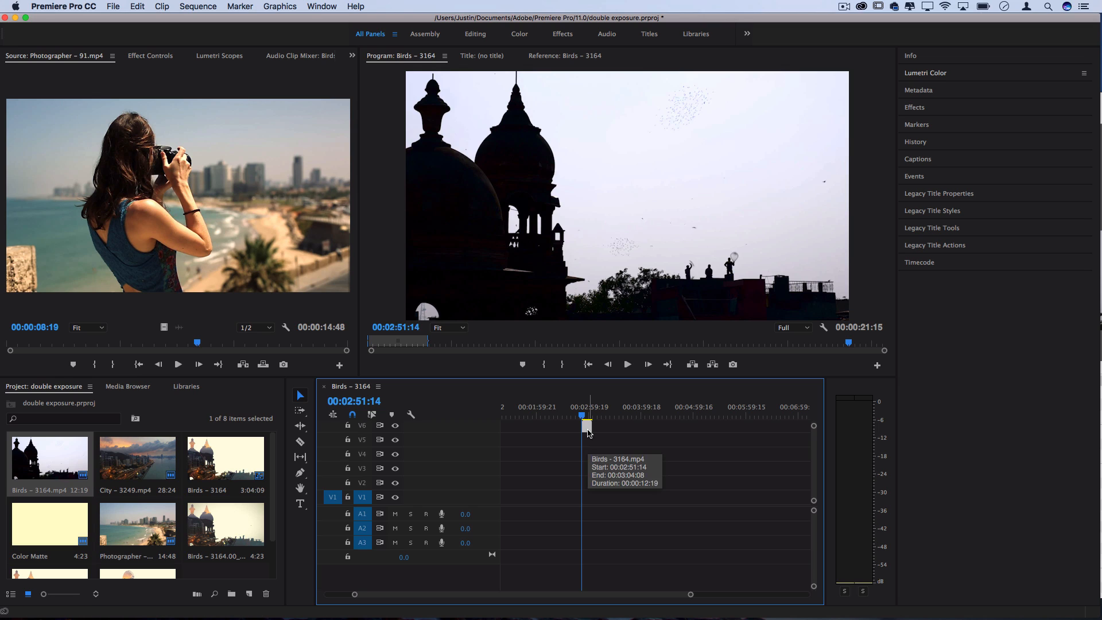
pyautogui.moveTo(588, 433)
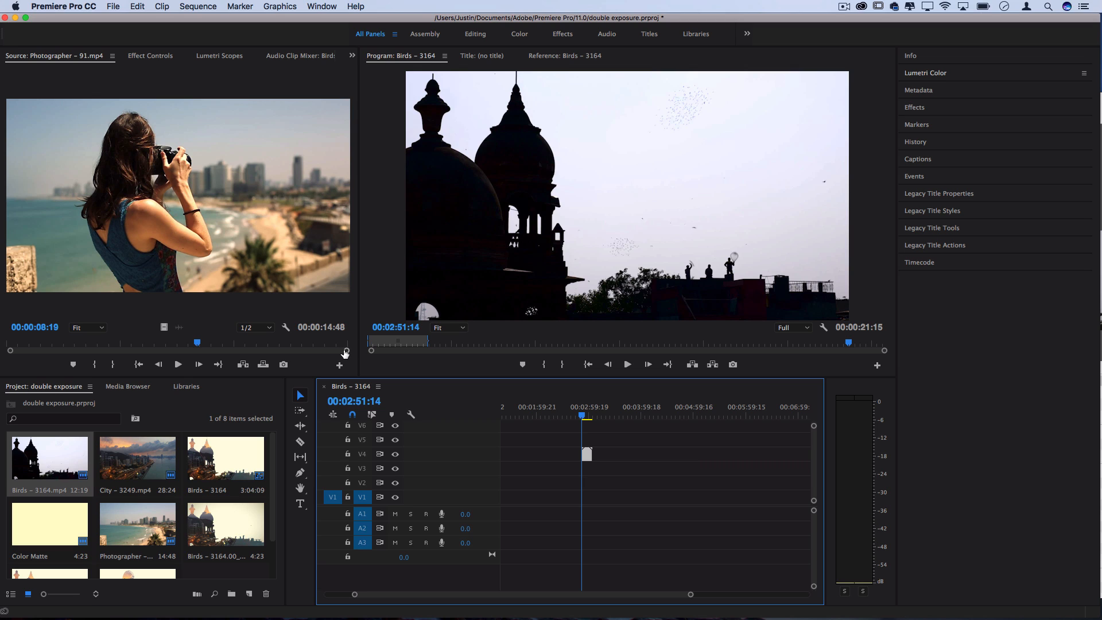
# - Place City – 3249.mp4 on track V2, then select the Birds clip on track 4
pyautogui.moveTo(137, 457); pyautogui.dragTo(592, 483)
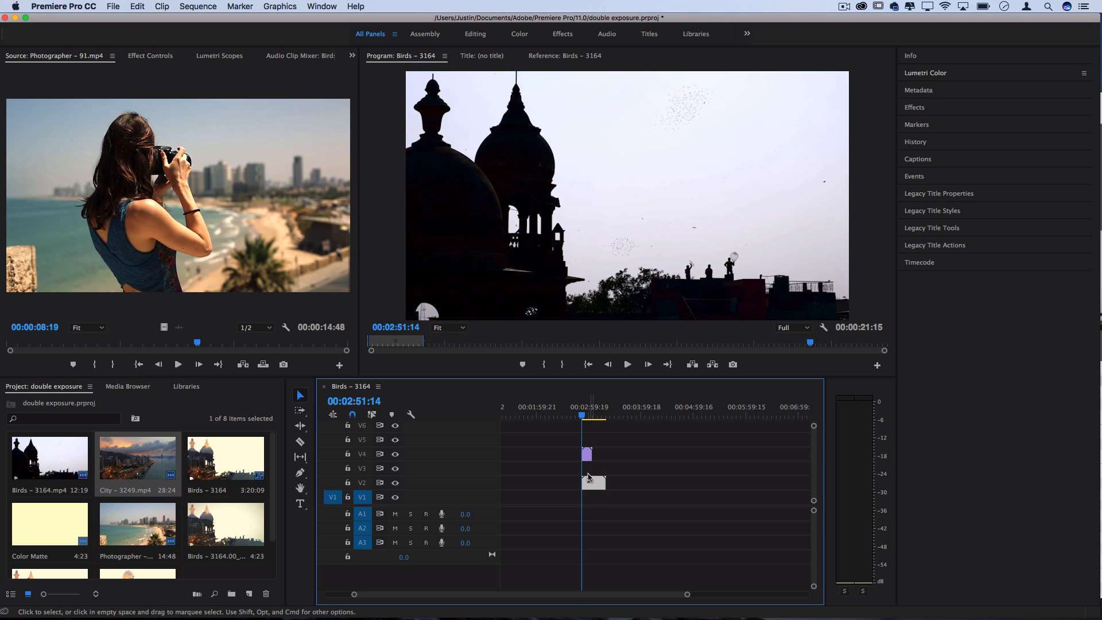
pyautogui.click(592, 482)
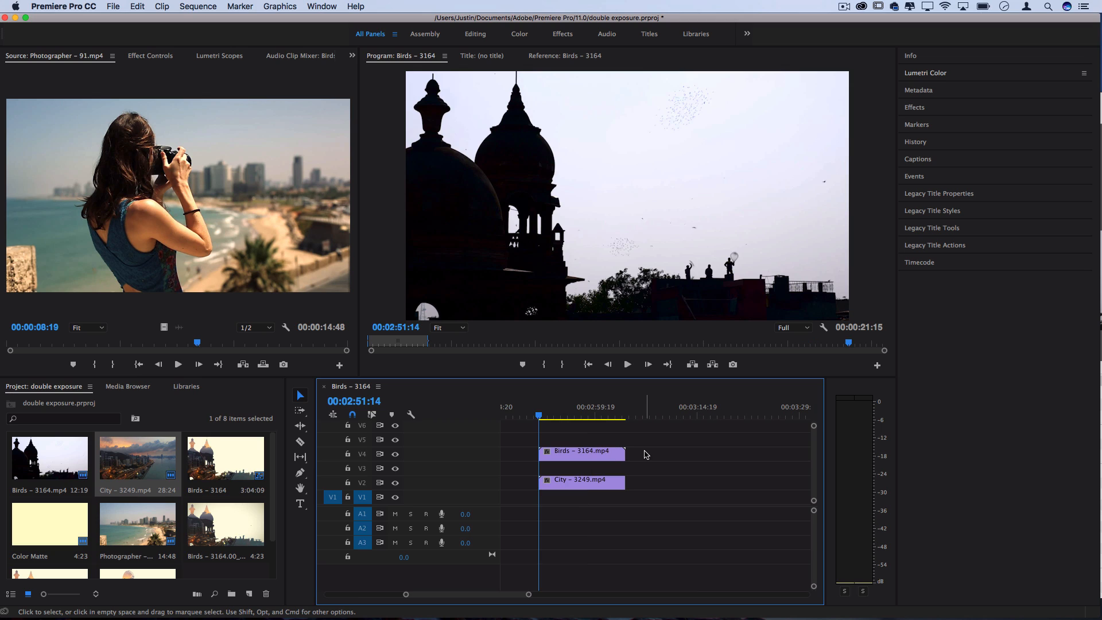
pyautogui.click(583, 451)
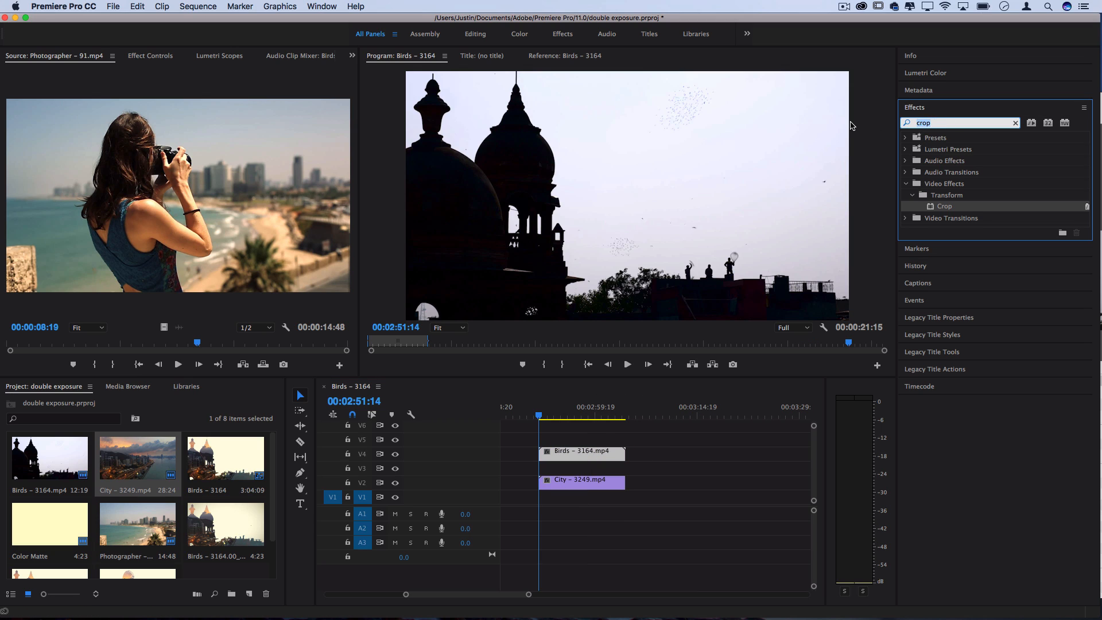
# - Apply the Threshold effect to the Birds clip and adjust its Level in Effect Controls
pyautogui.write('THRESH')
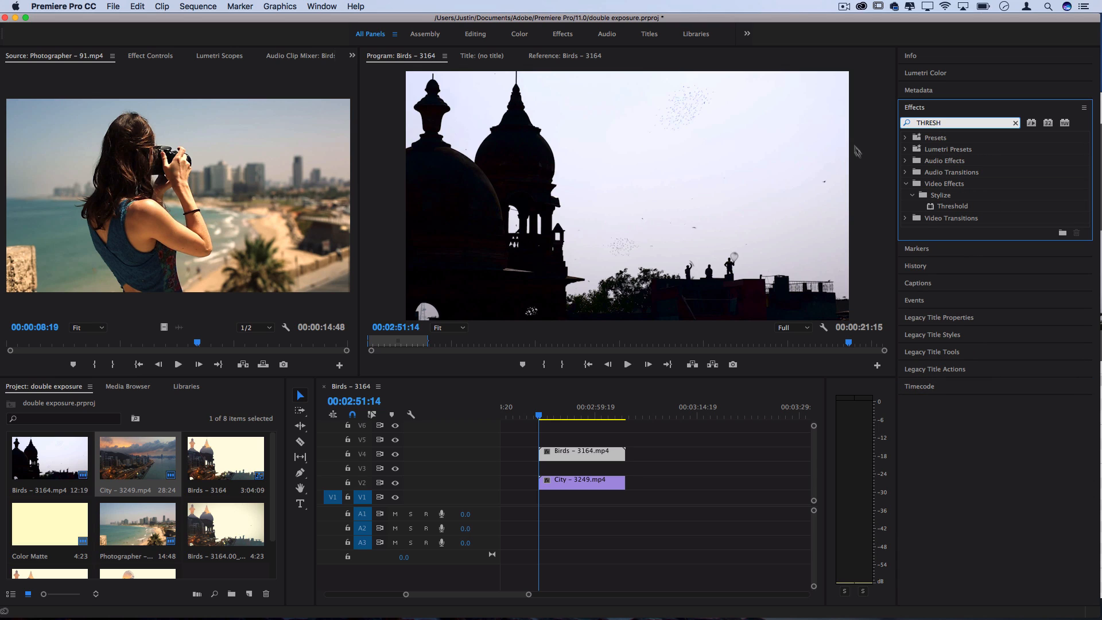
pyautogui.moveTo(962, 210)
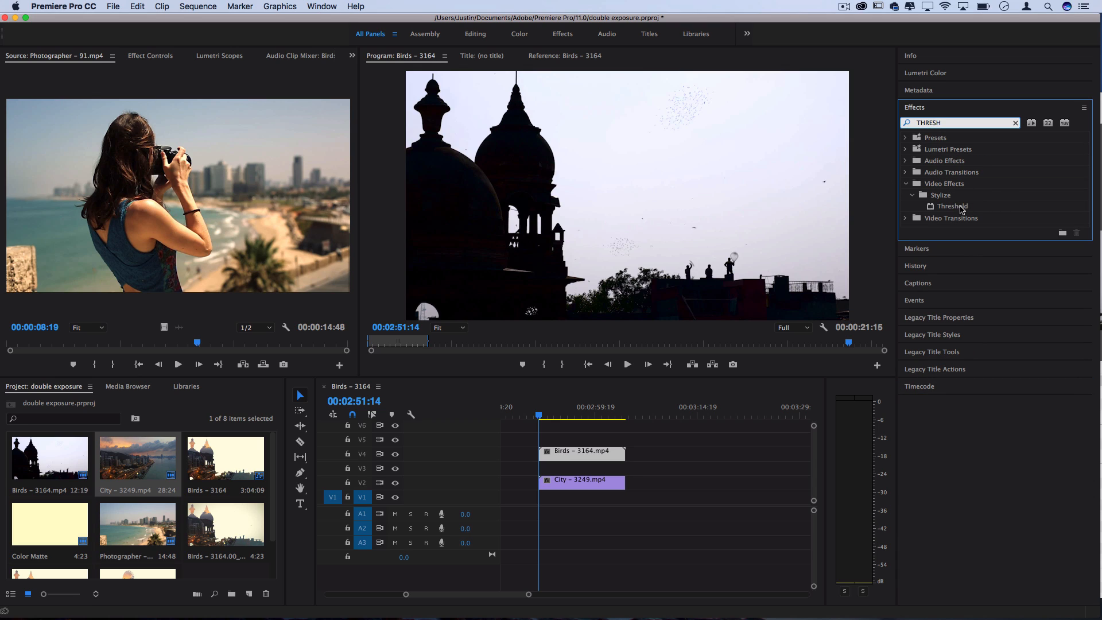
pyautogui.moveTo(952, 206); pyautogui.dragTo(582, 453)
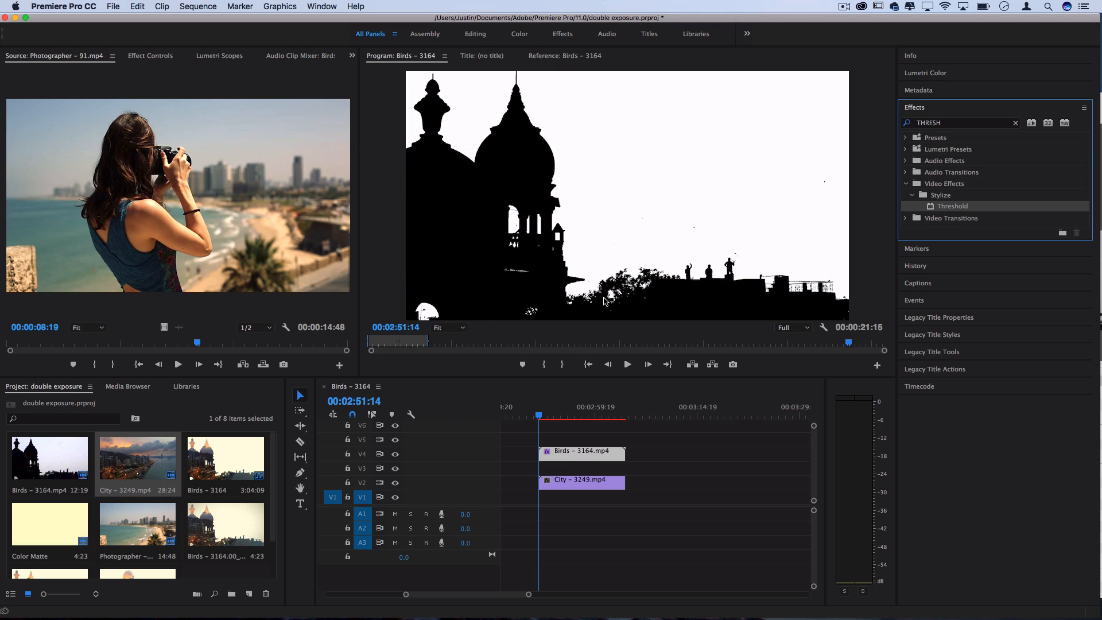
pyautogui.moveTo(355, 154)
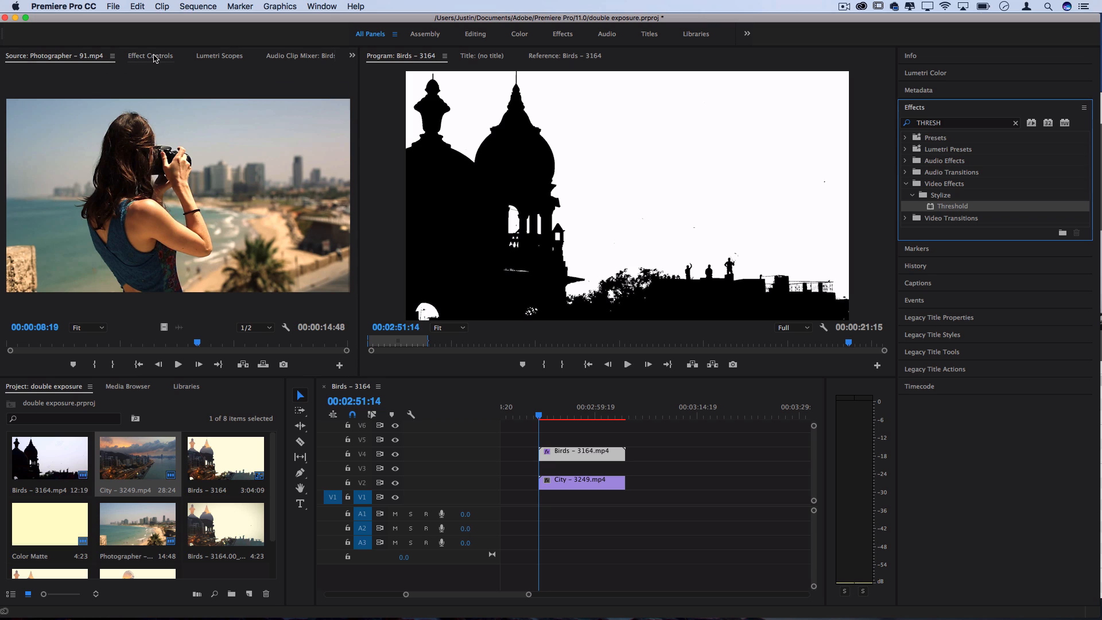
pyautogui.click(150, 56)
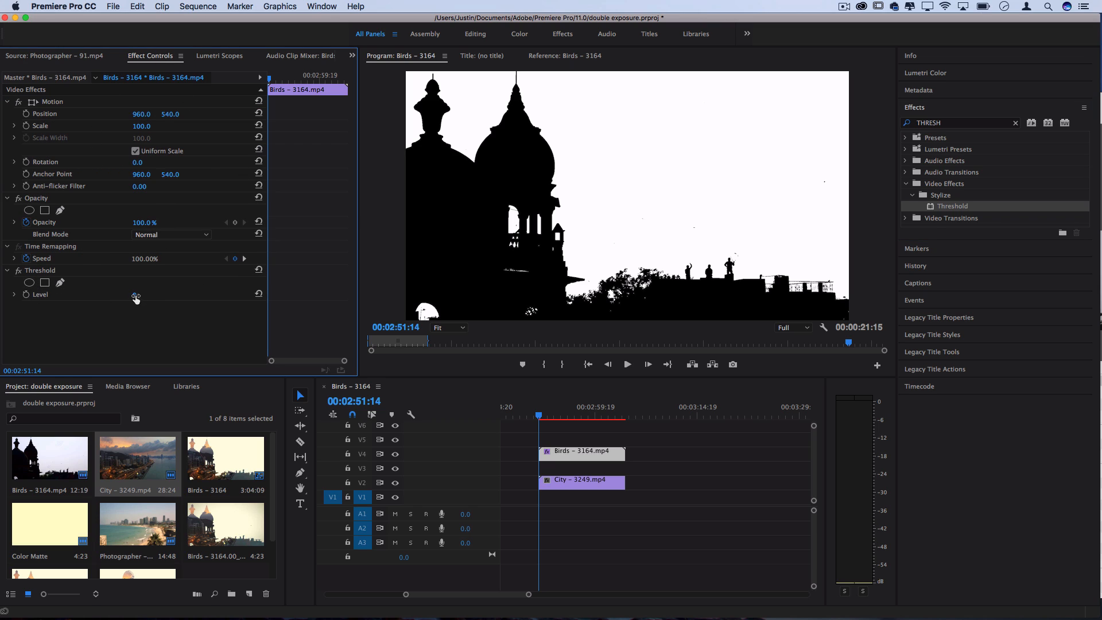
pyautogui.click(135, 295)
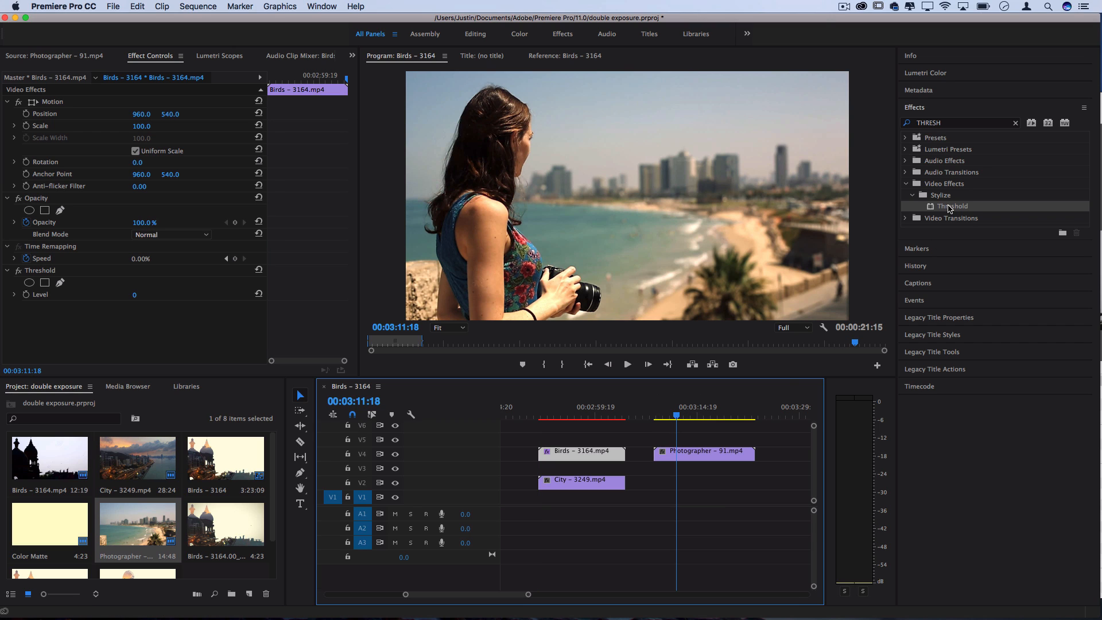
pyautogui.click(703, 451)
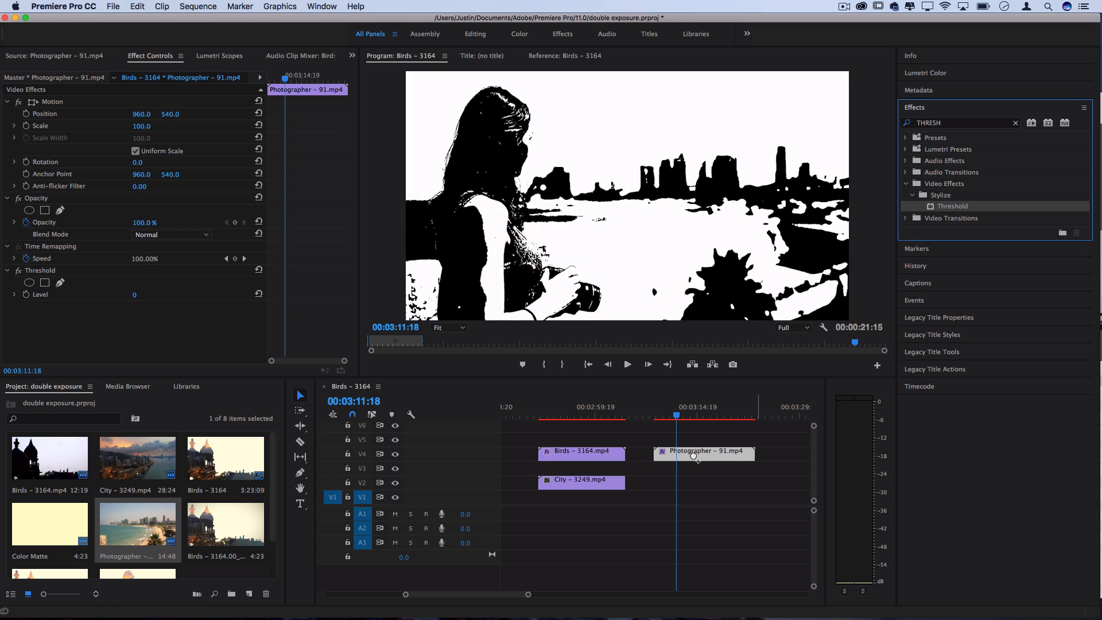
pyautogui.moveTo(130, 303)
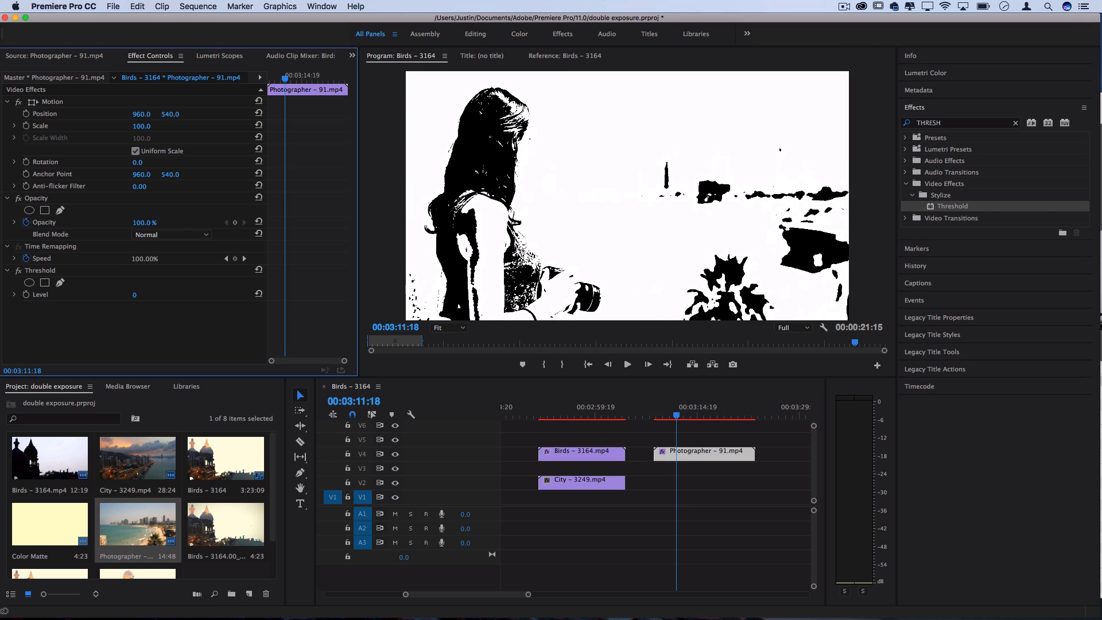
pyautogui.click(693, 415)
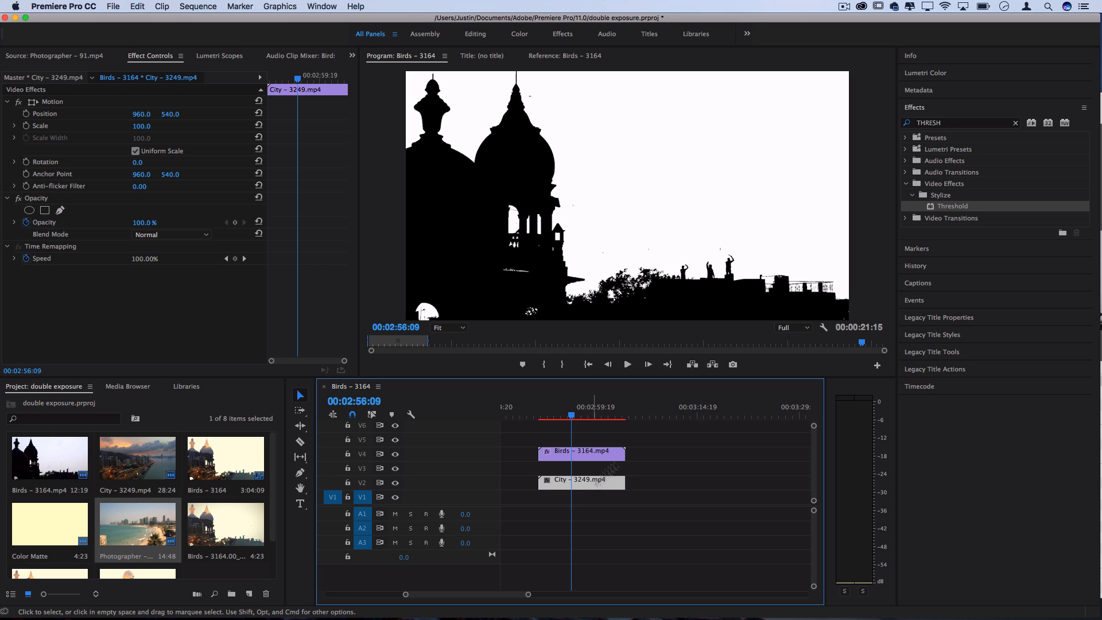
# - Give the City clip a Track Matte Key with Matte Video 4 and Composite Using Matte Luma
pyautogui.write('TRACK')
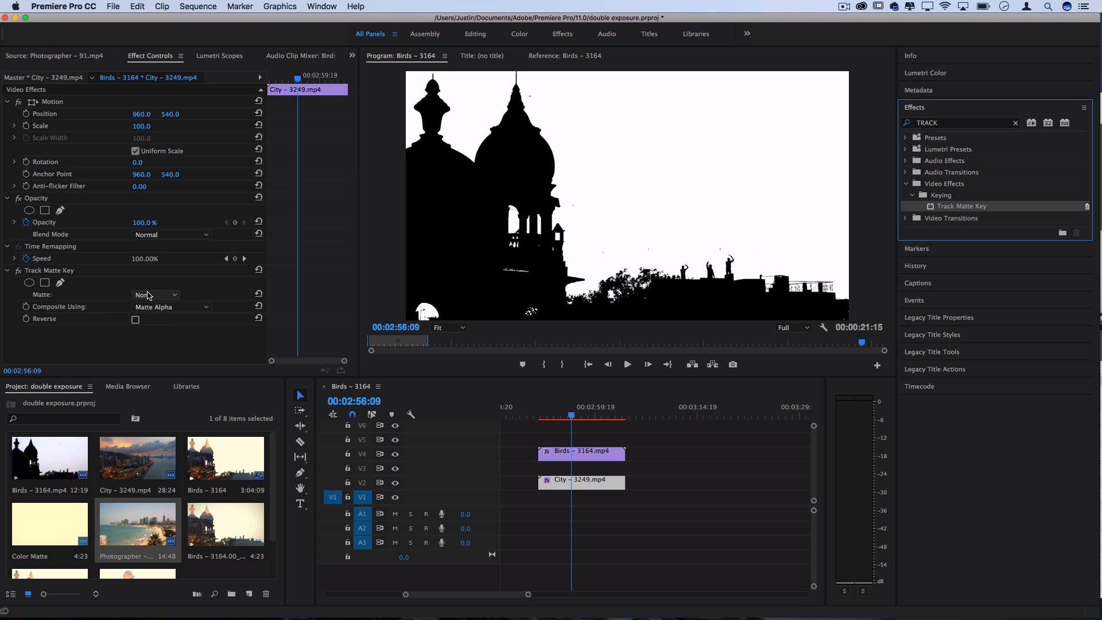
pyautogui.click(155, 294)
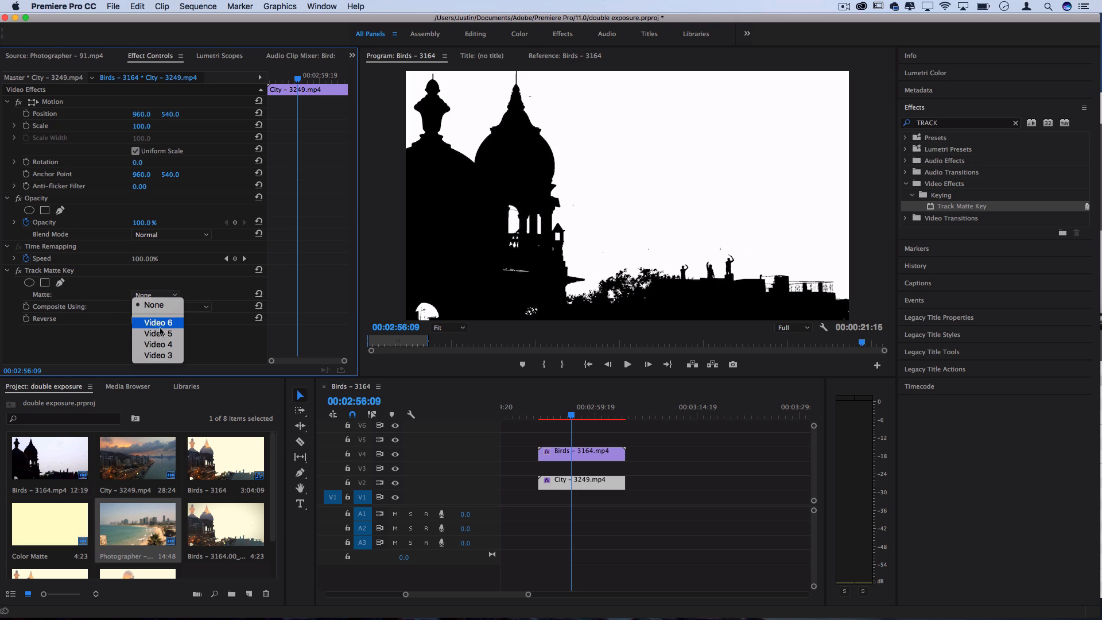
pyautogui.click(157, 344)
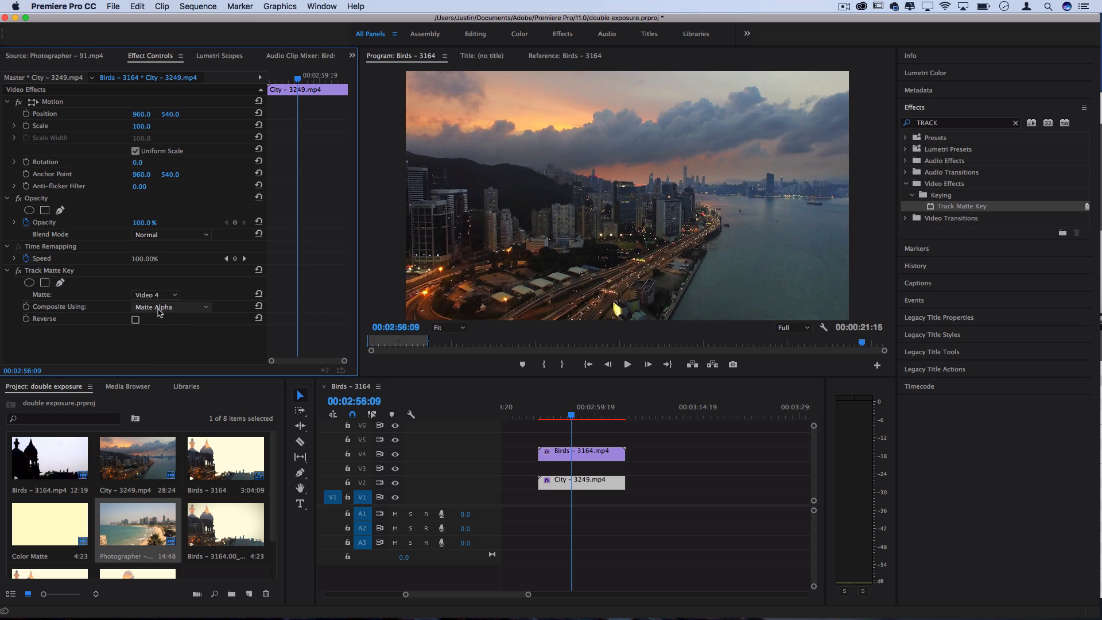
pyautogui.click(171, 306)
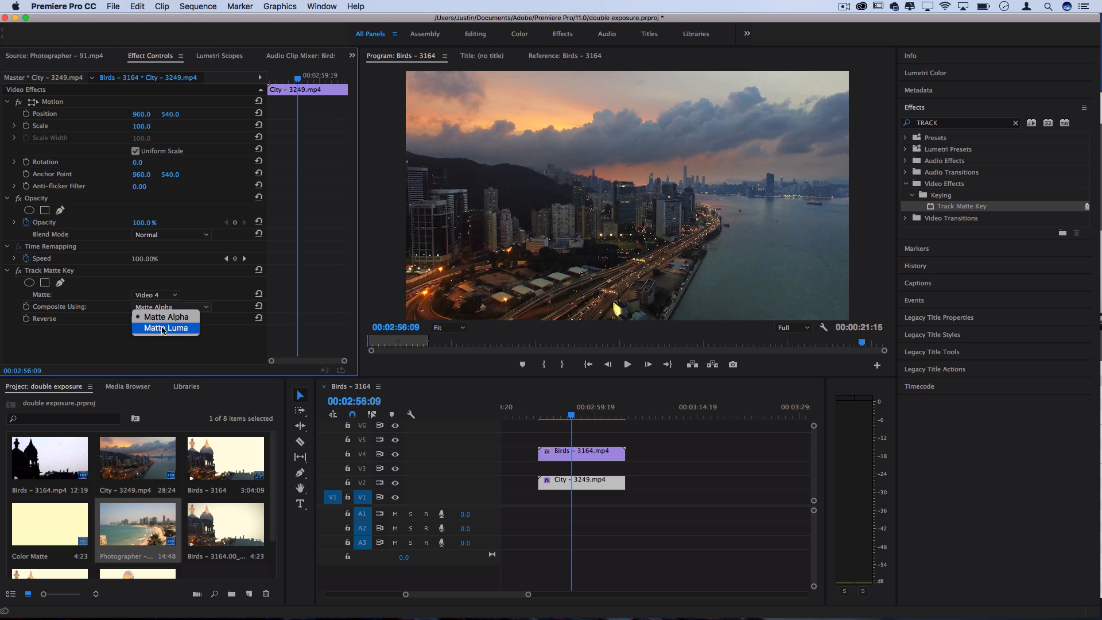
pyautogui.click(166, 328)
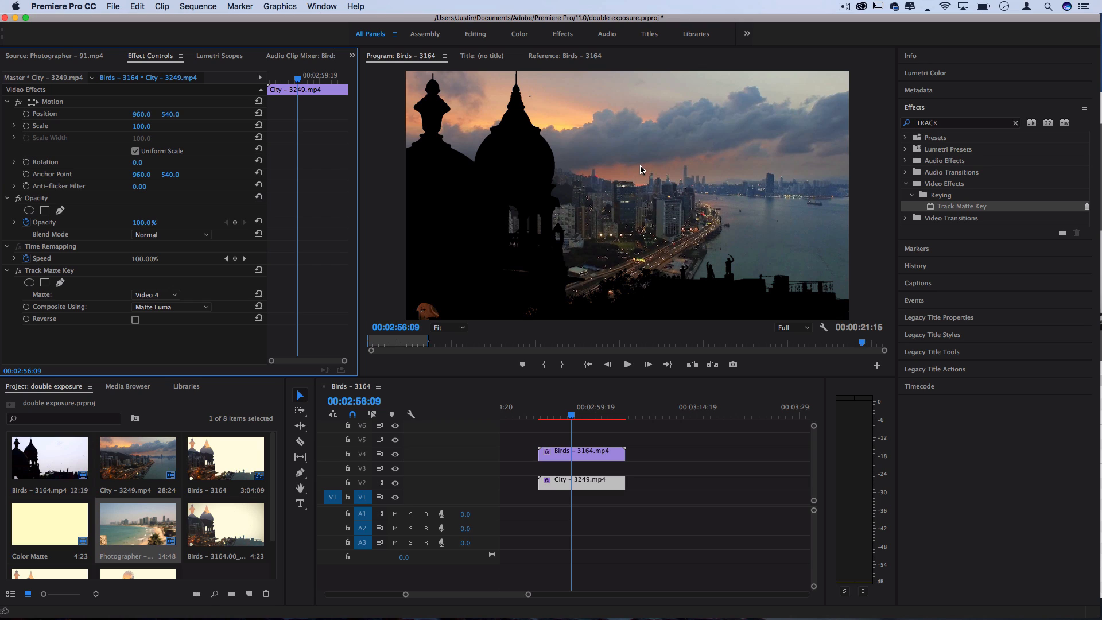
# - Turn on Reverse in the City clip's Track Matte Key and preview an earlier frame
pyautogui.click(135, 320)
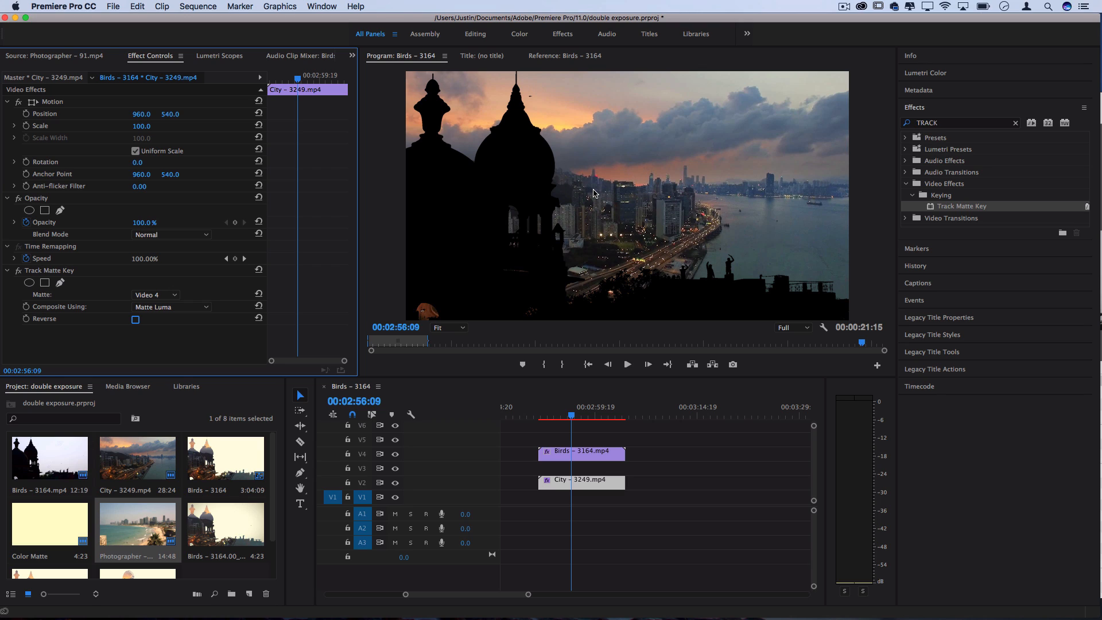
pyautogui.moveTo(122, 304)
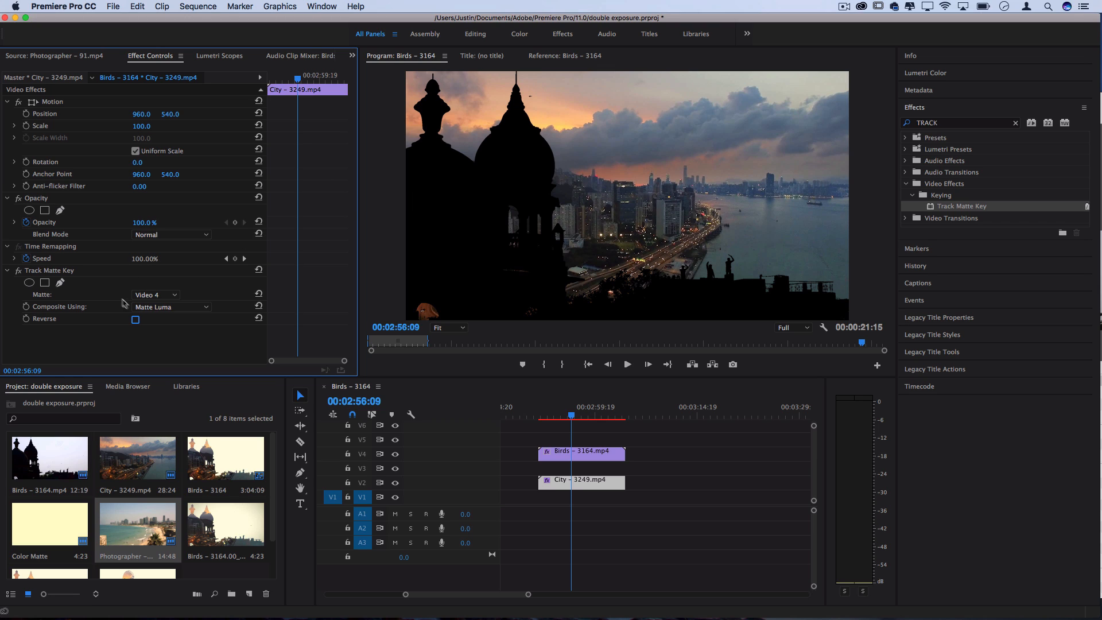
pyautogui.click(135, 319)
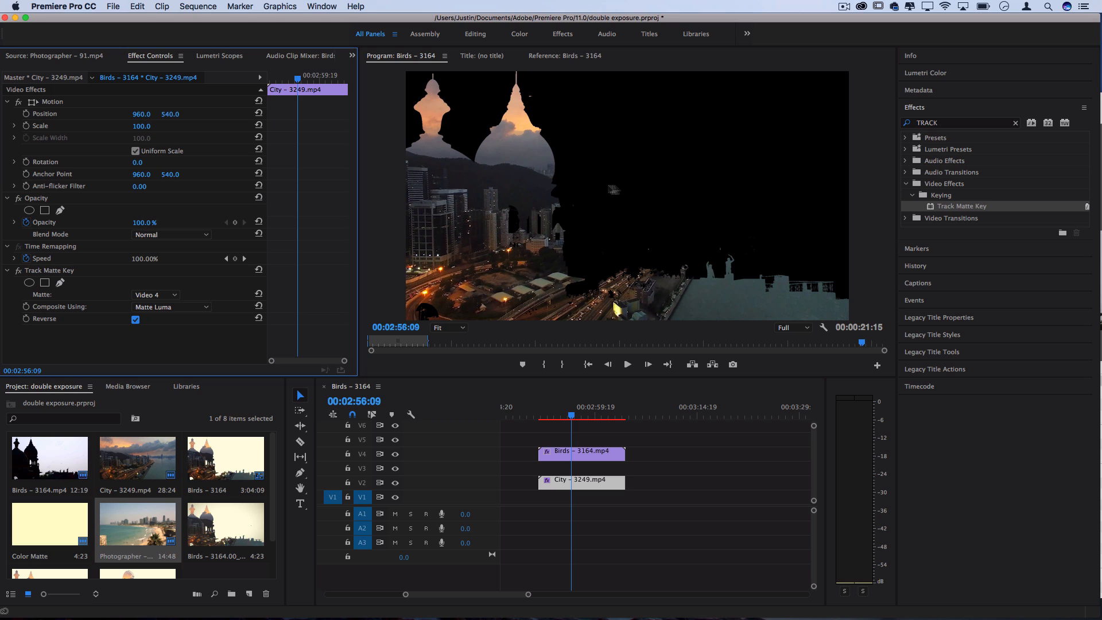
pyautogui.moveTo(476, 254)
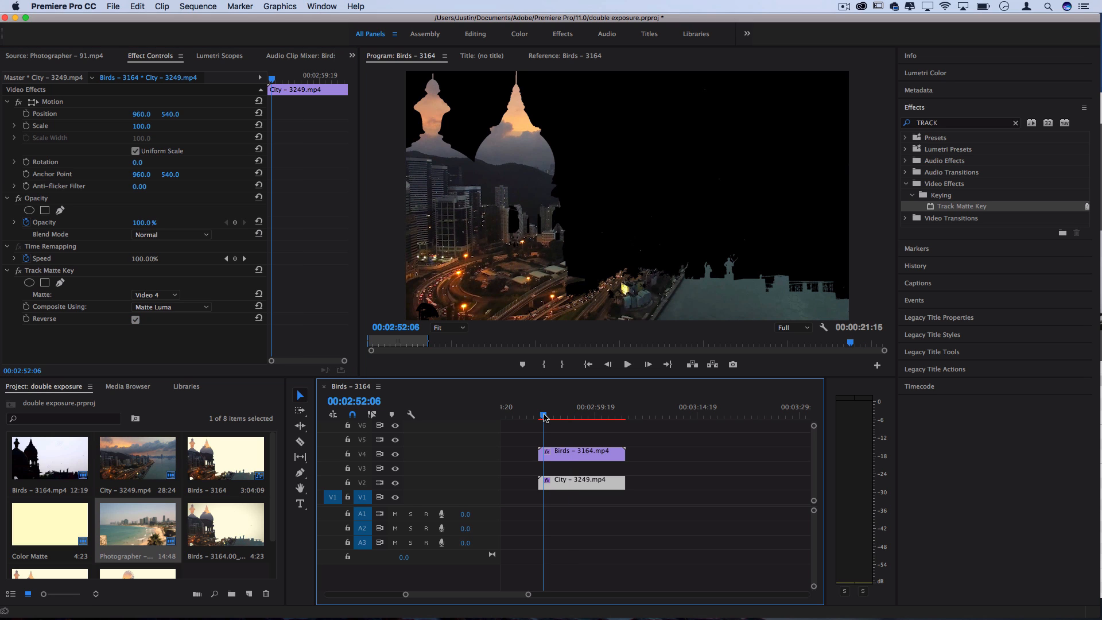
pyautogui.click(626, 364)
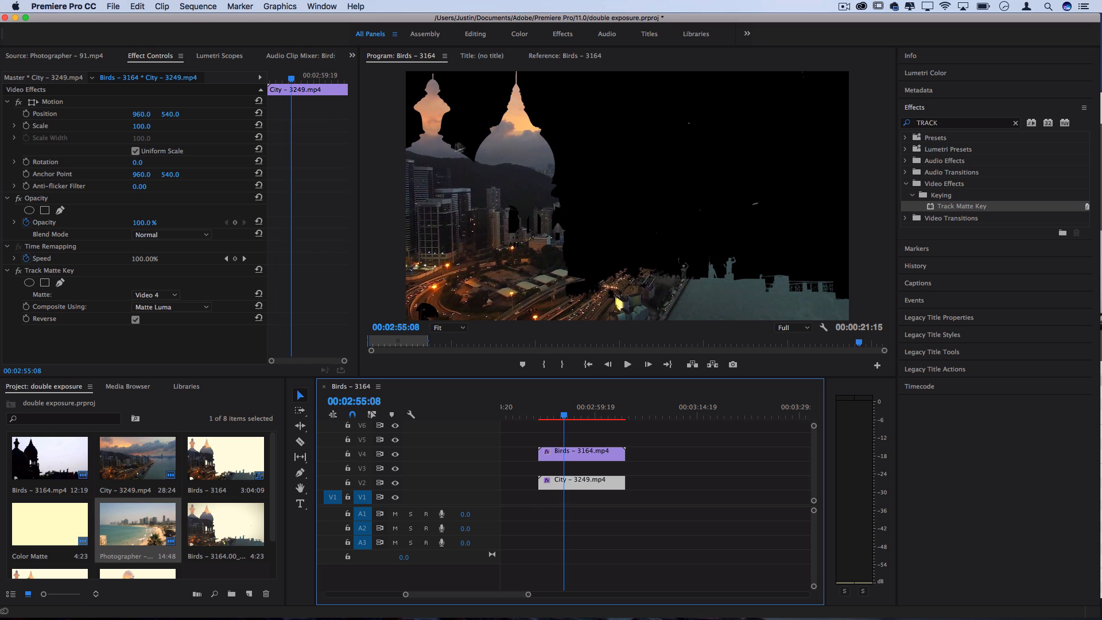
pyautogui.moveTo(492, 237)
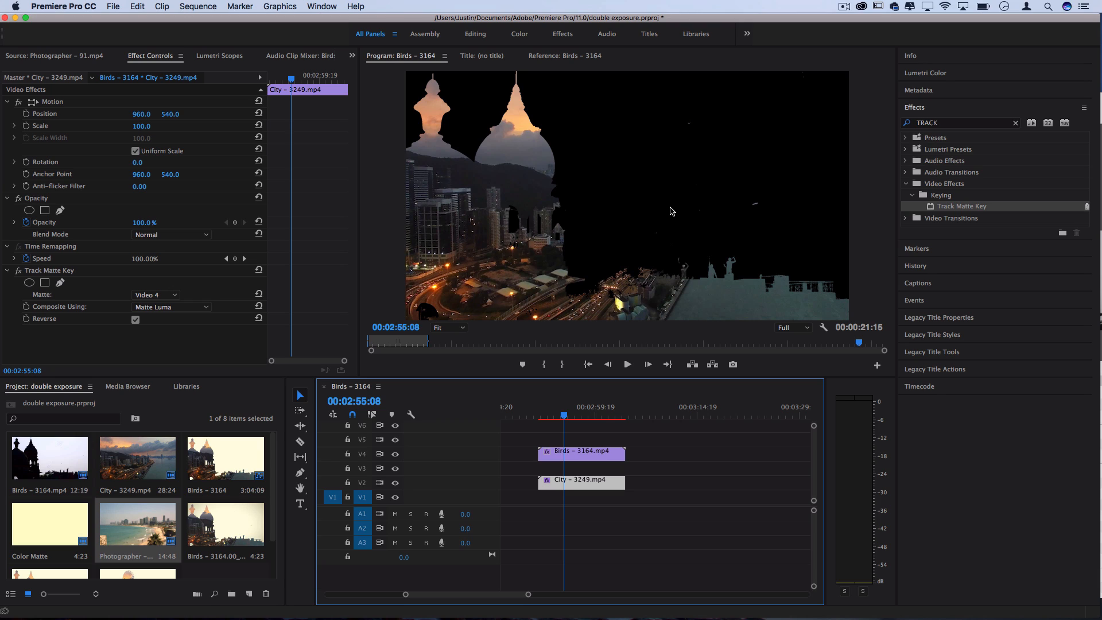
pyautogui.moveTo(119, 358)
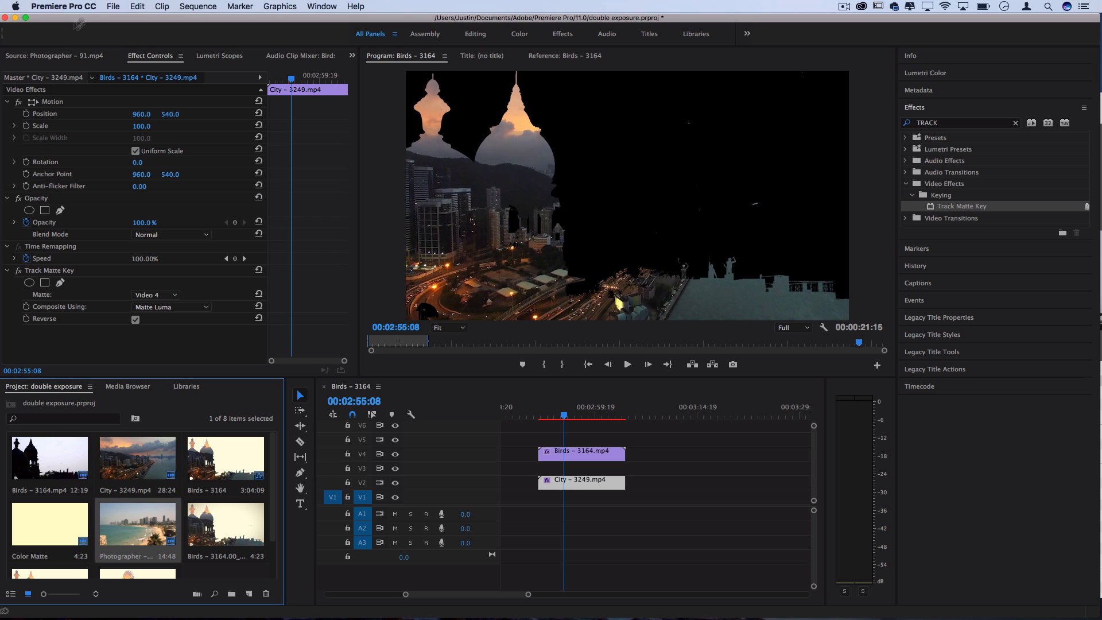
# - Make a beige FFFED0 matte named Color Matte and place it on V1 beneath City
pyautogui.click(113, 6)
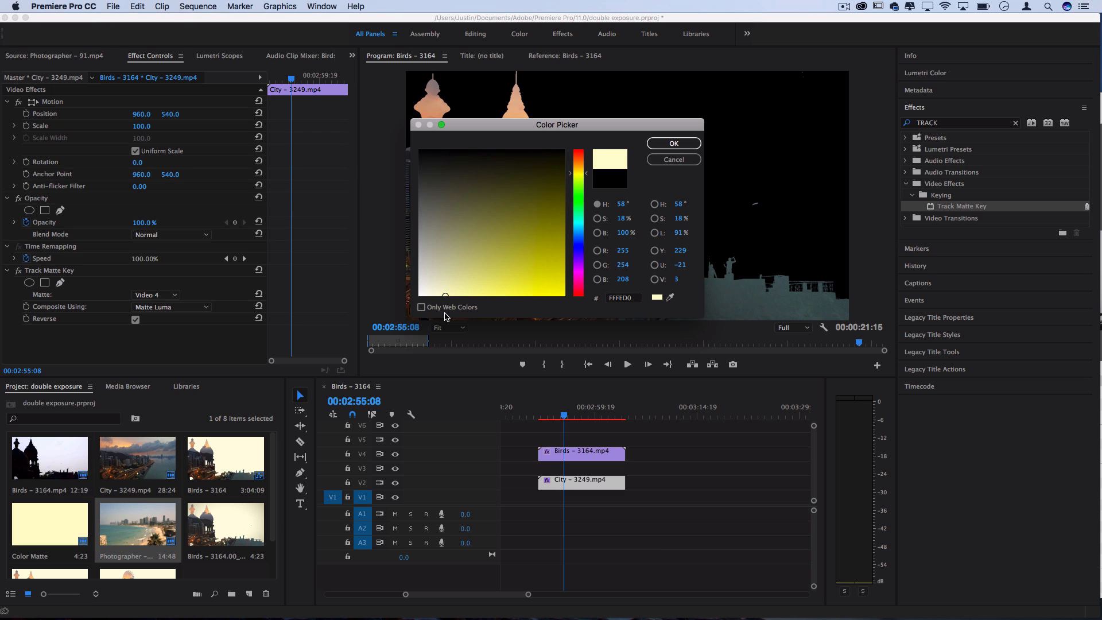
pyautogui.click(672, 143)
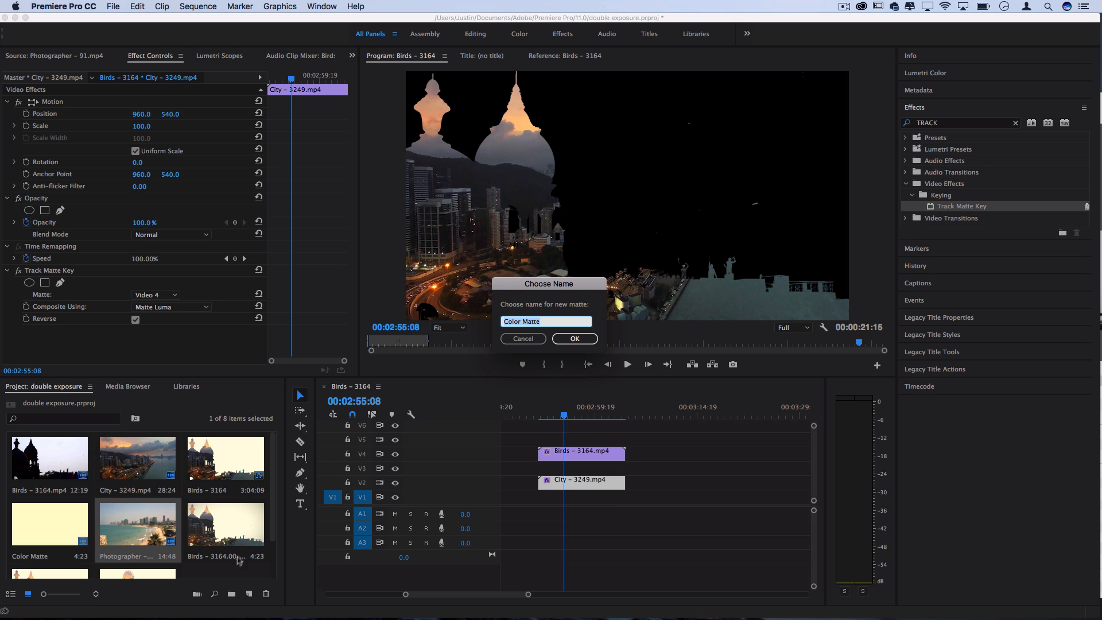
pyautogui.click(574, 338)
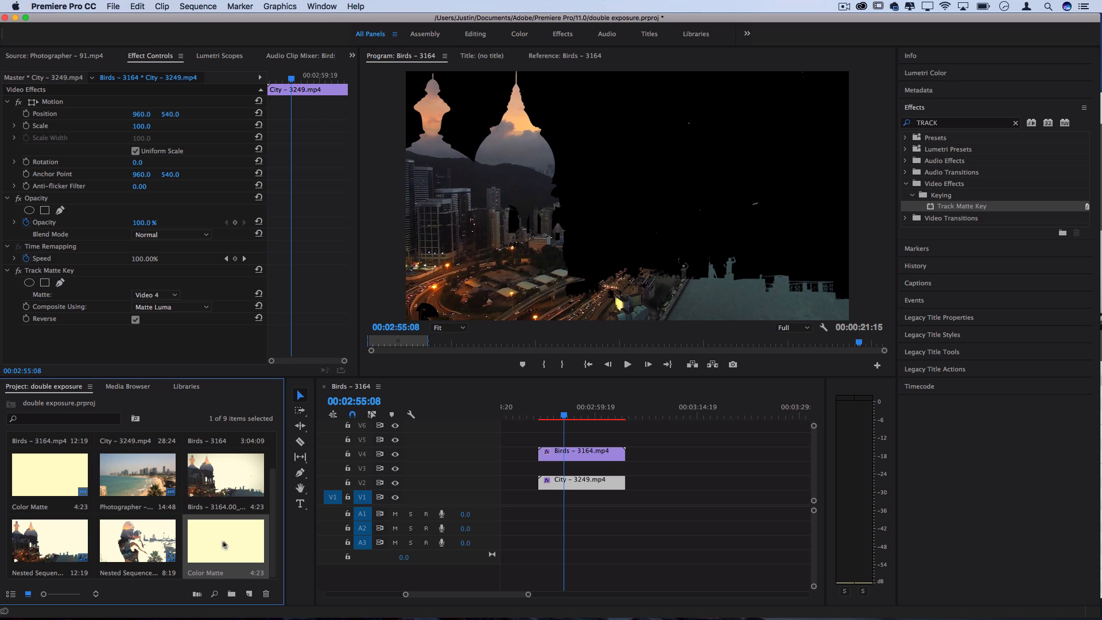
pyautogui.moveTo(225, 539); pyautogui.dragTo(555, 495)
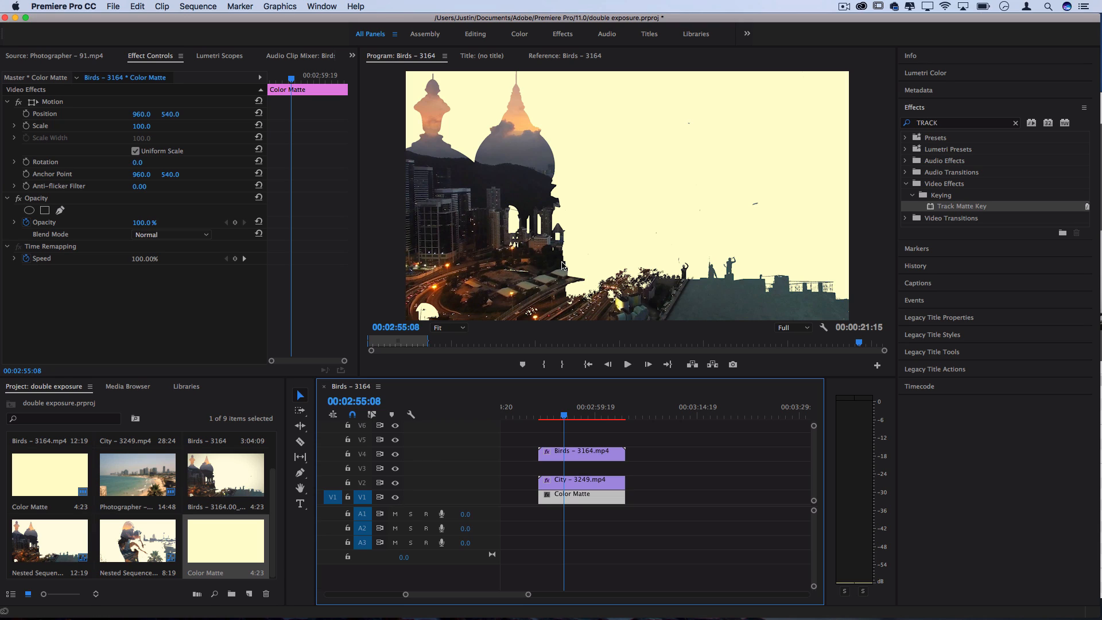
pyautogui.moveTo(872, 83)
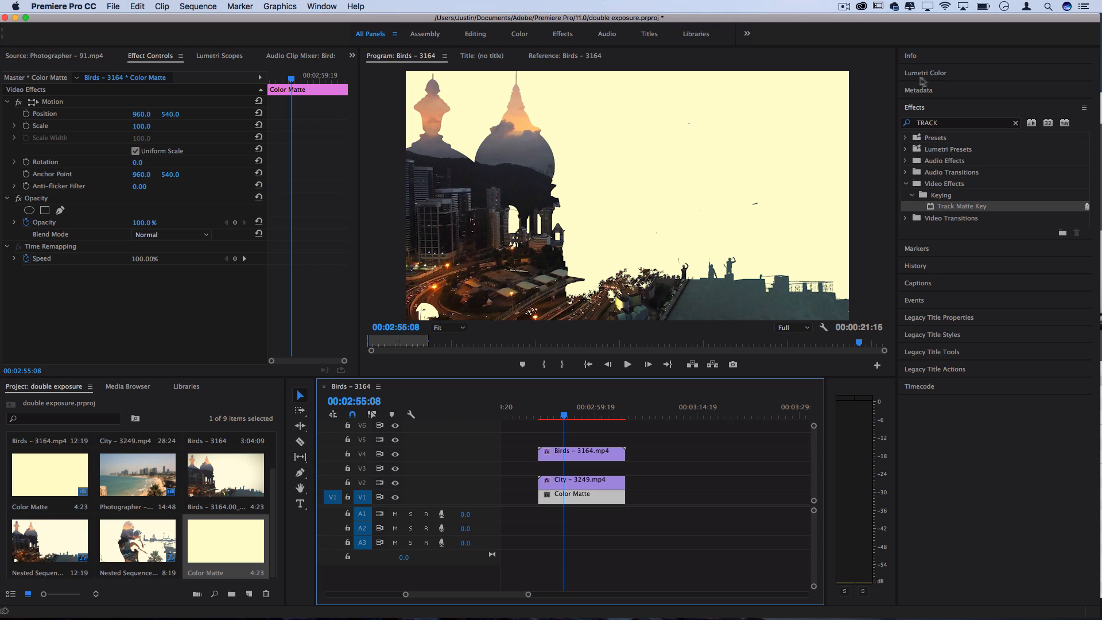
# - Set the Color Matte's Lumetri Vignette Amount to about -1.3, then deselect the clip
pyautogui.click(927, 73)
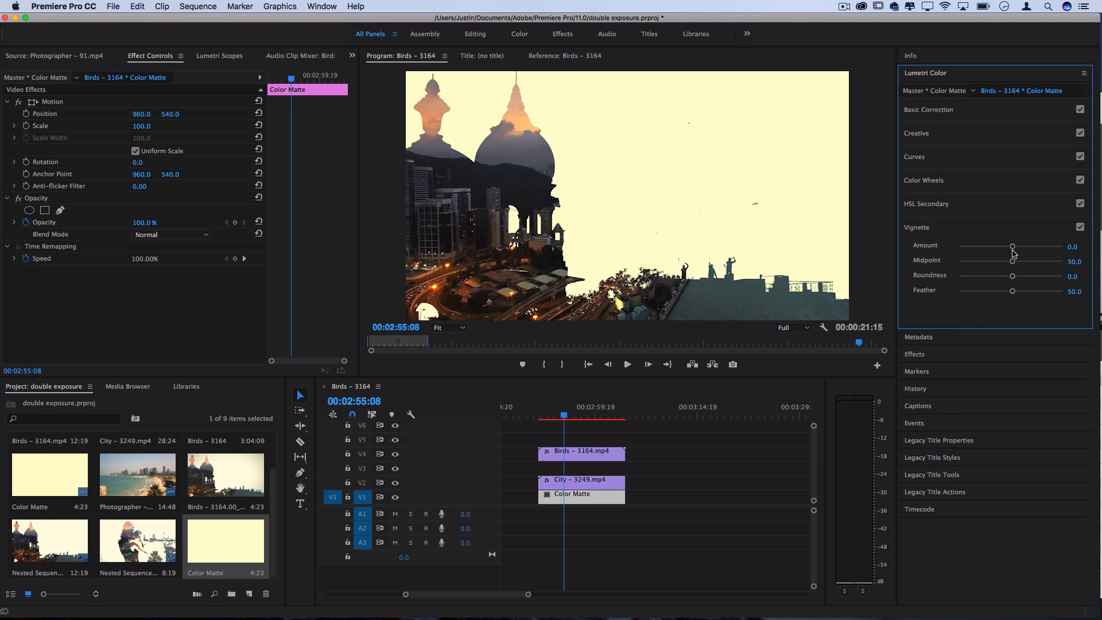
pyautogui.moveTo(1012, 246); pyautogui.dragTo(989, 246)
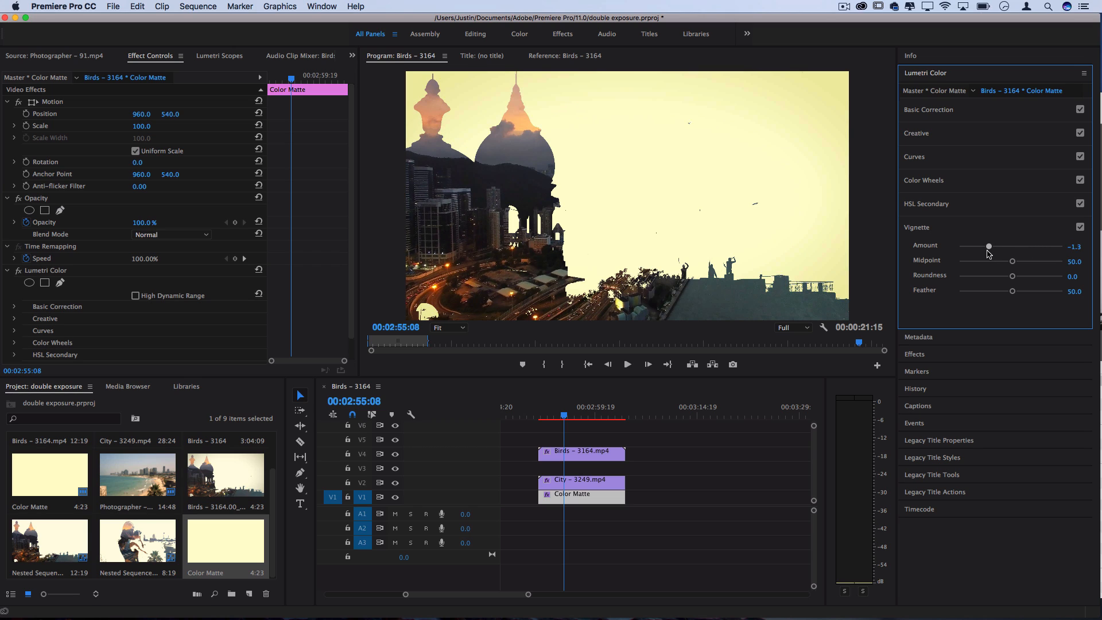
pyautogui.click(927, 109)
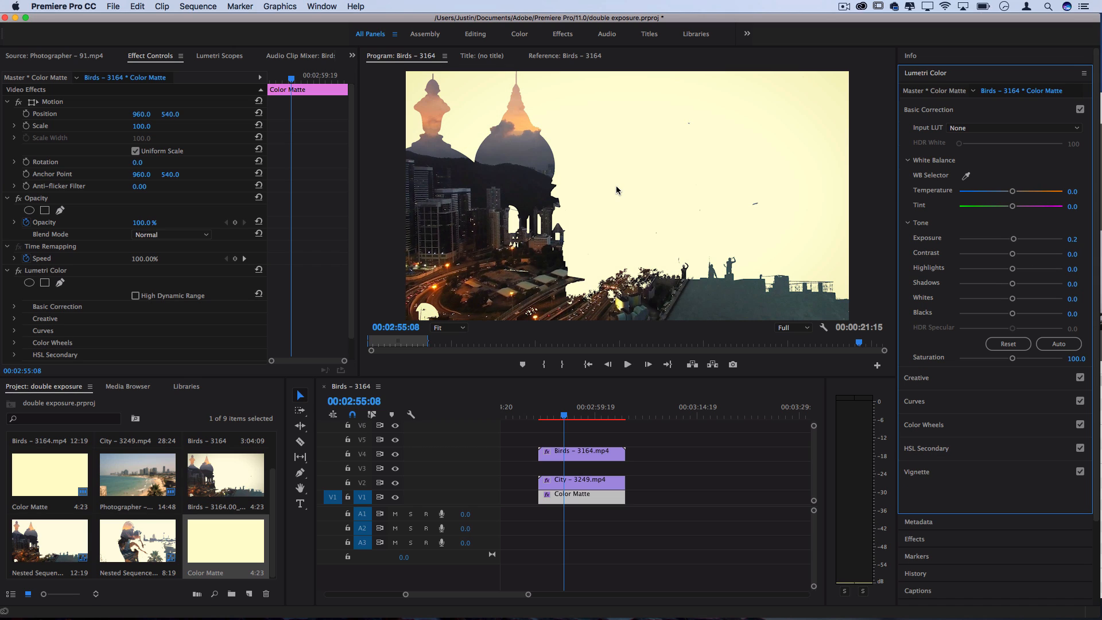
pyautogui.moveTo(637, 173)
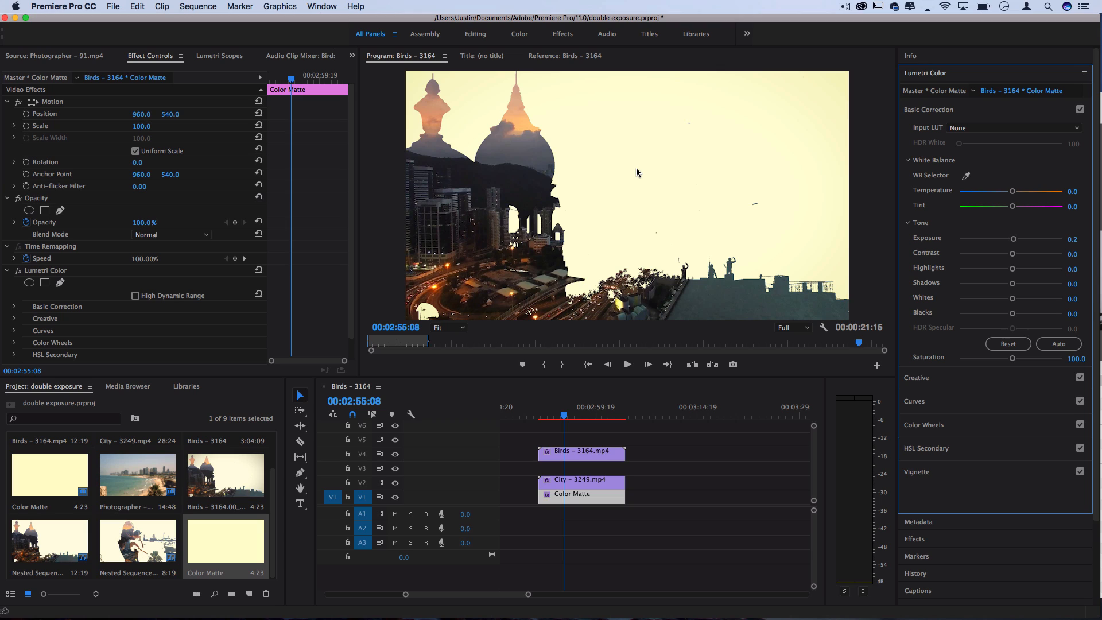
pyautogui.click(573, 469)
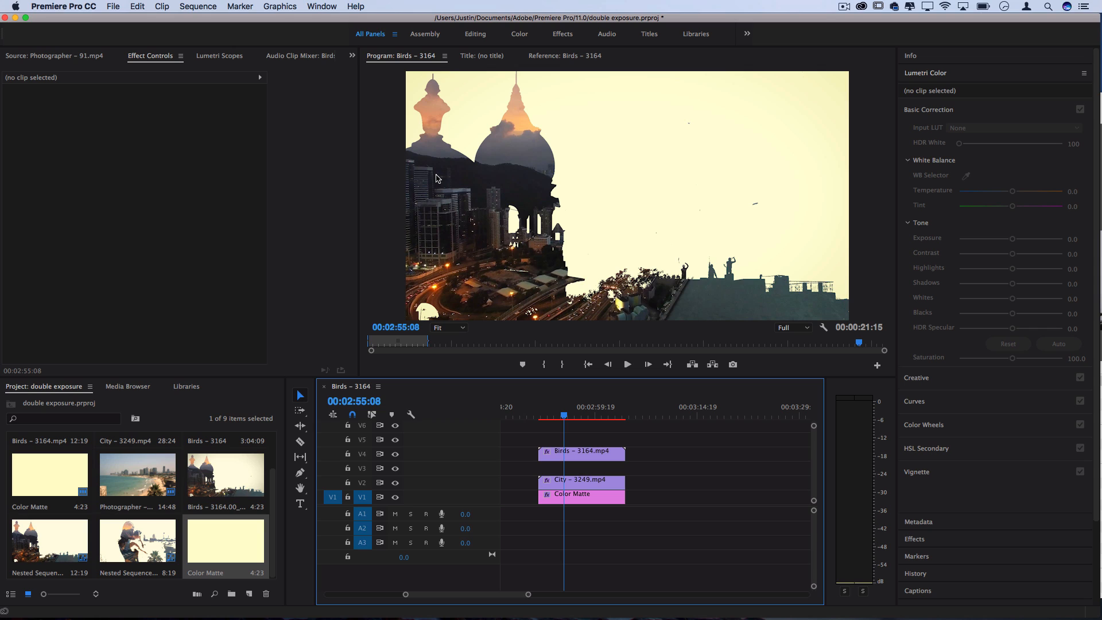
# - Scroll the timeline toward track V3 above the City clip
pyautogui.scroll(-3)
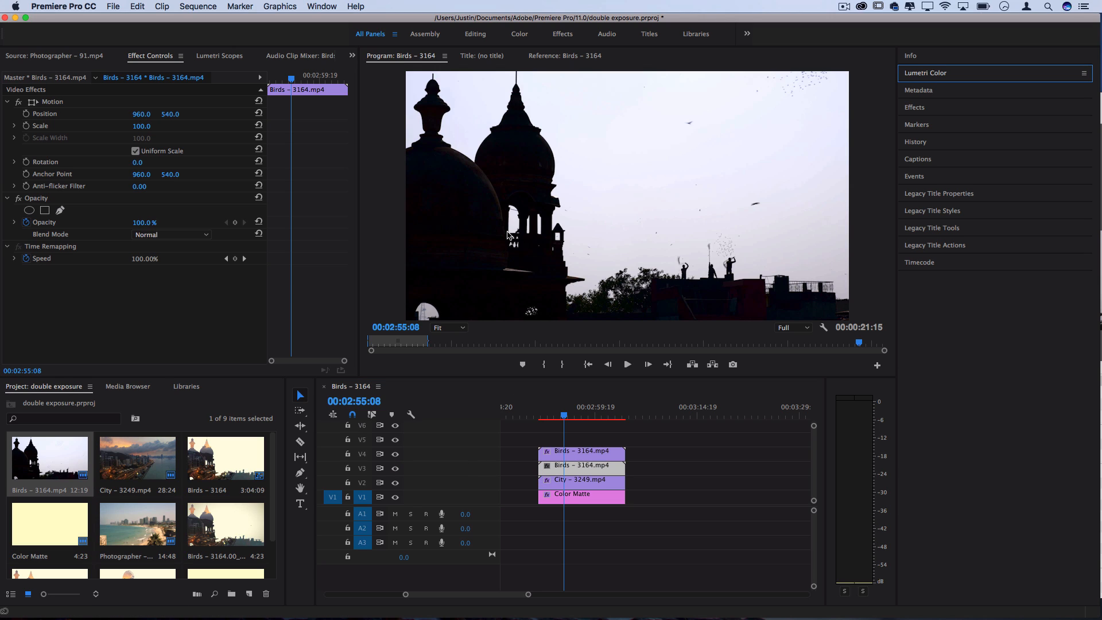
pyautogui.moveTo(470, 146)
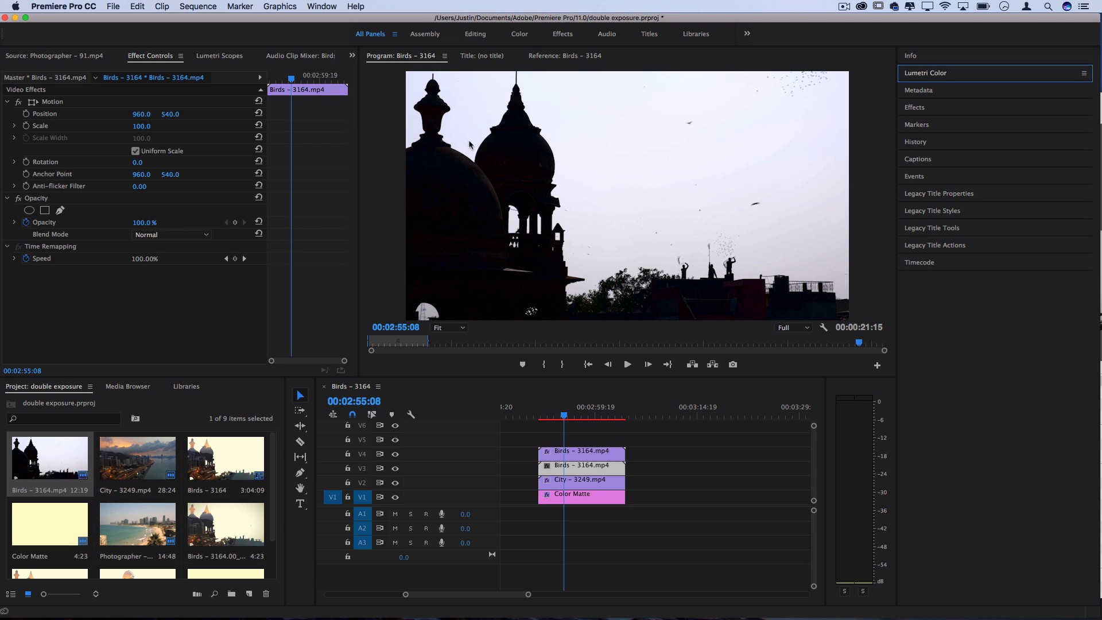
pyautogui.moveTo(487, 192)
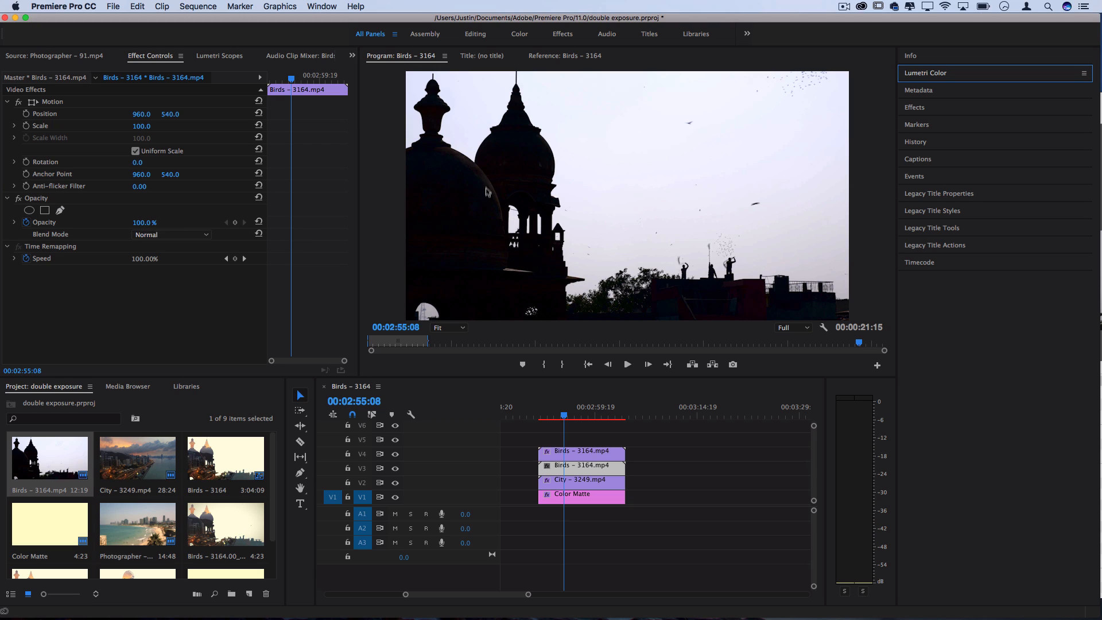
pyautogui.moveTo(736, 304)
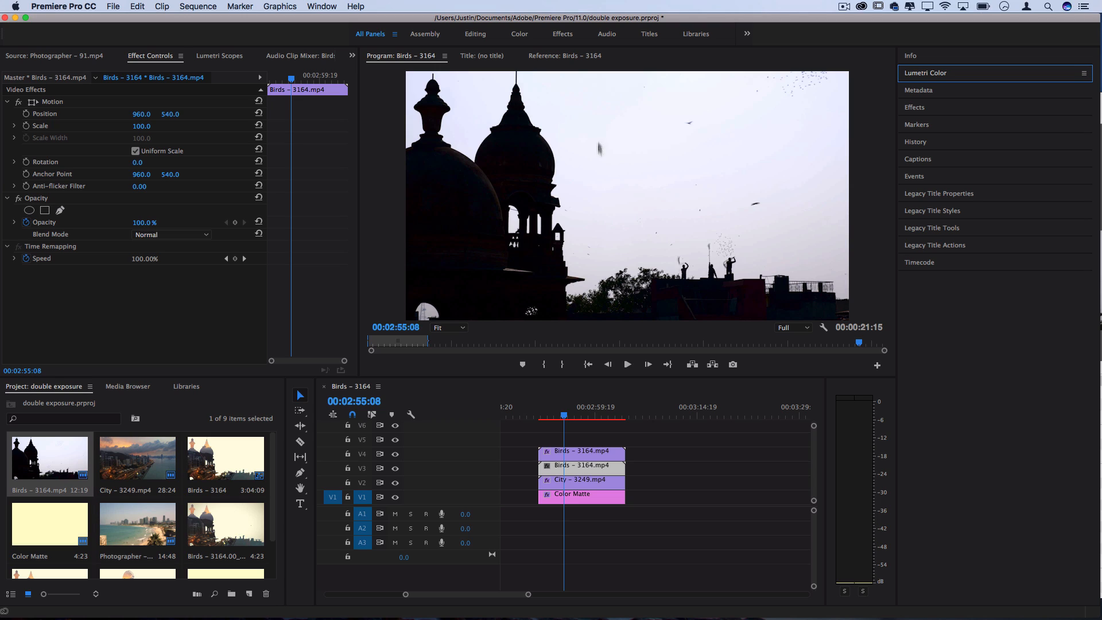
pyautogui.moveTo(741, 117)
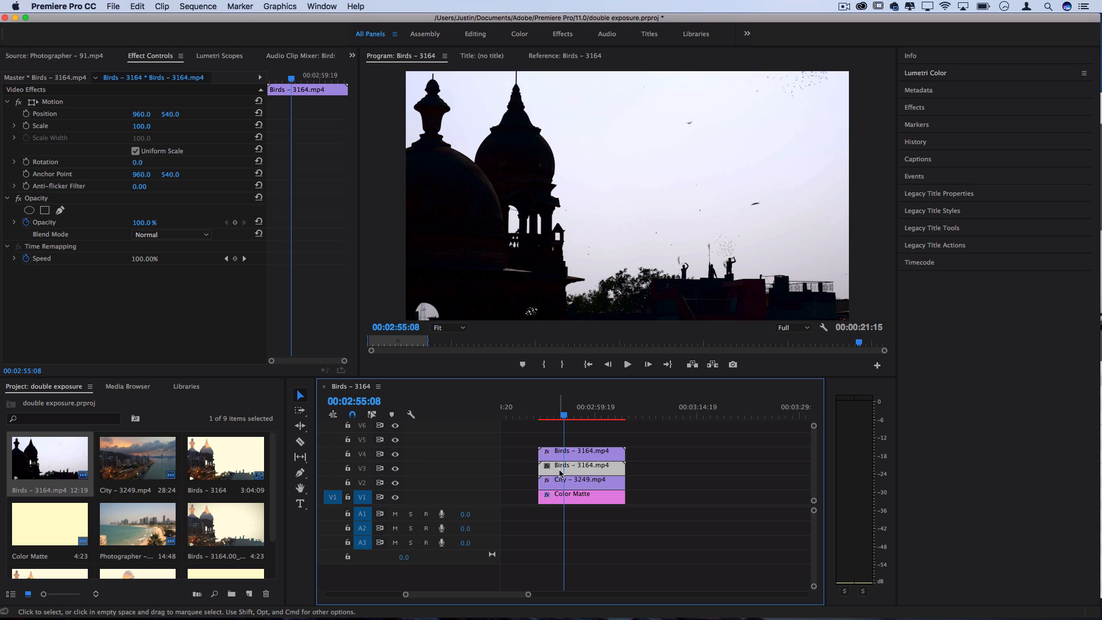
pyautogui.moveTo(560, 475)
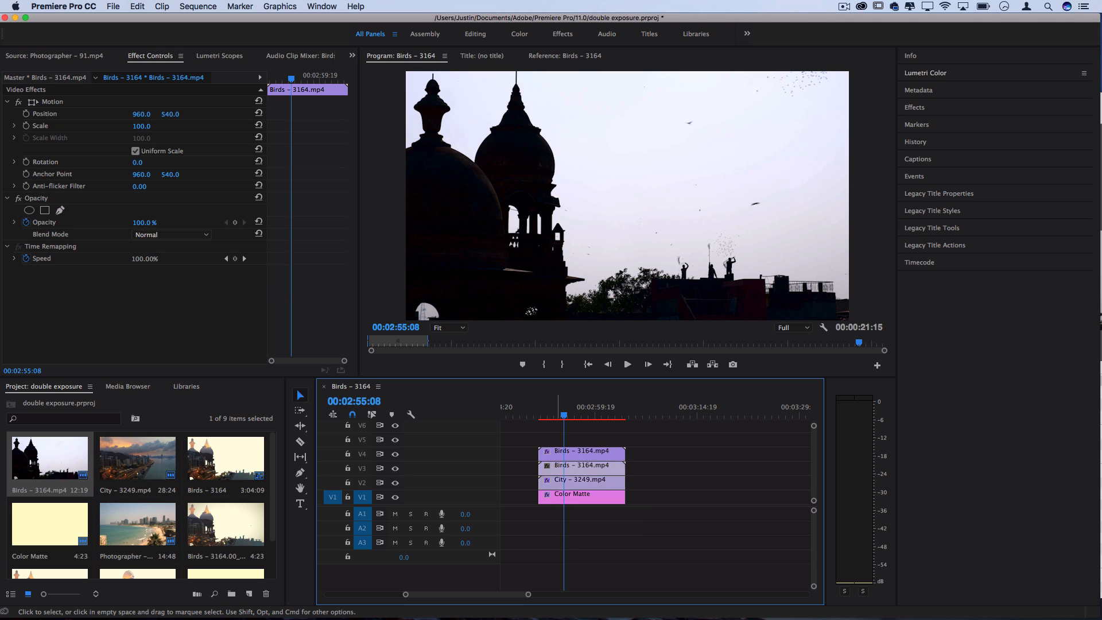
# - Select the City clip and copy its Track Matte Key attributes
pyautogui.click(580, 479)
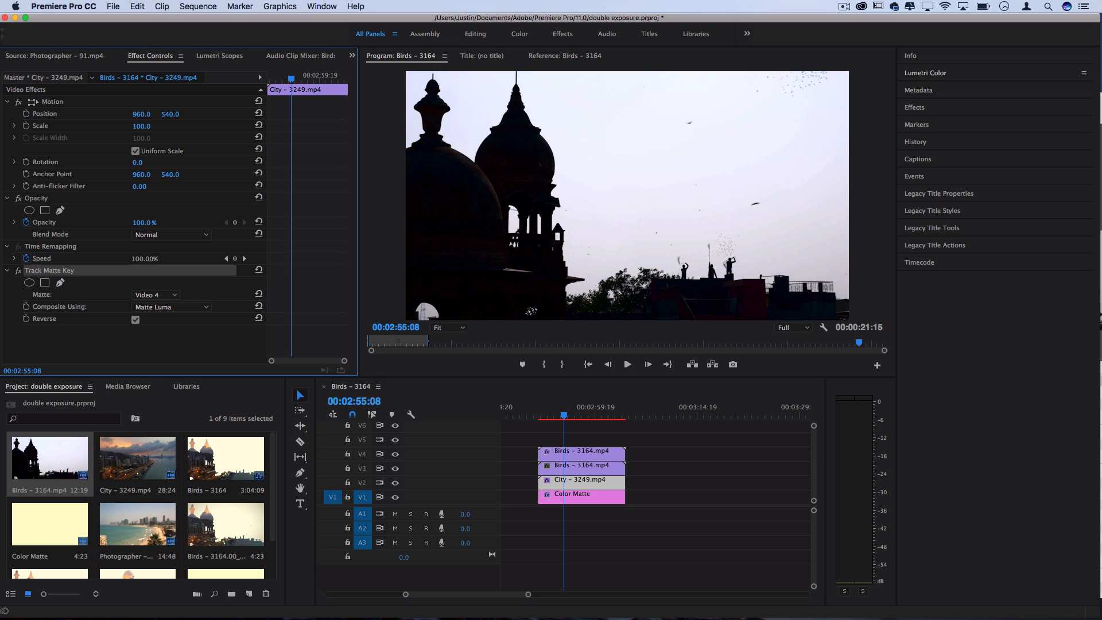
pyautogui.press('shift+cmd+c')
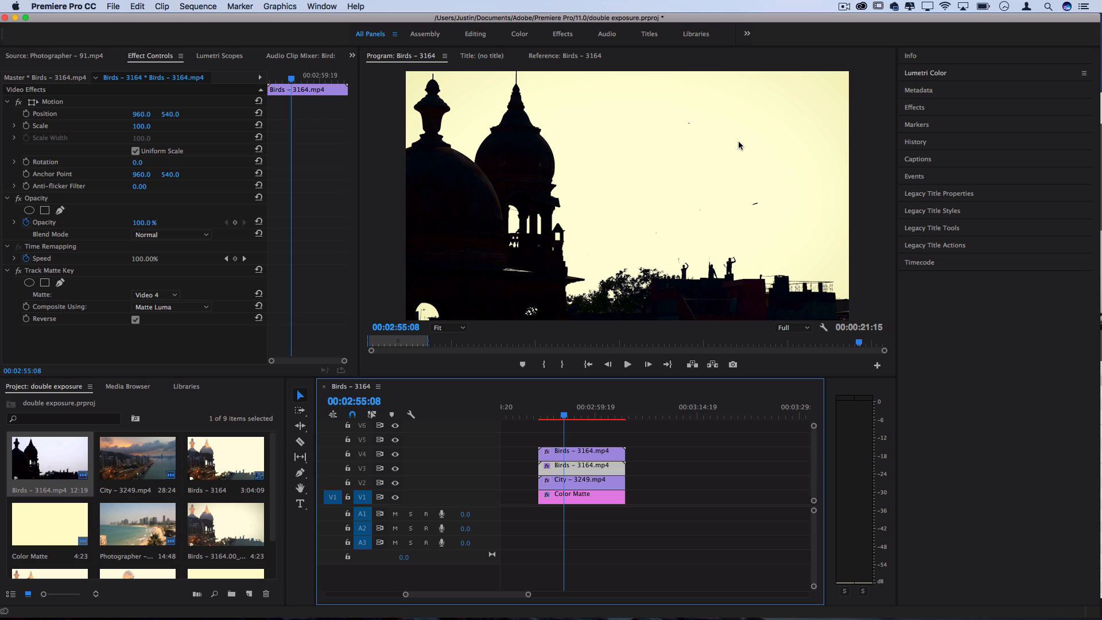
pyautogui.moveTo(658, 159)
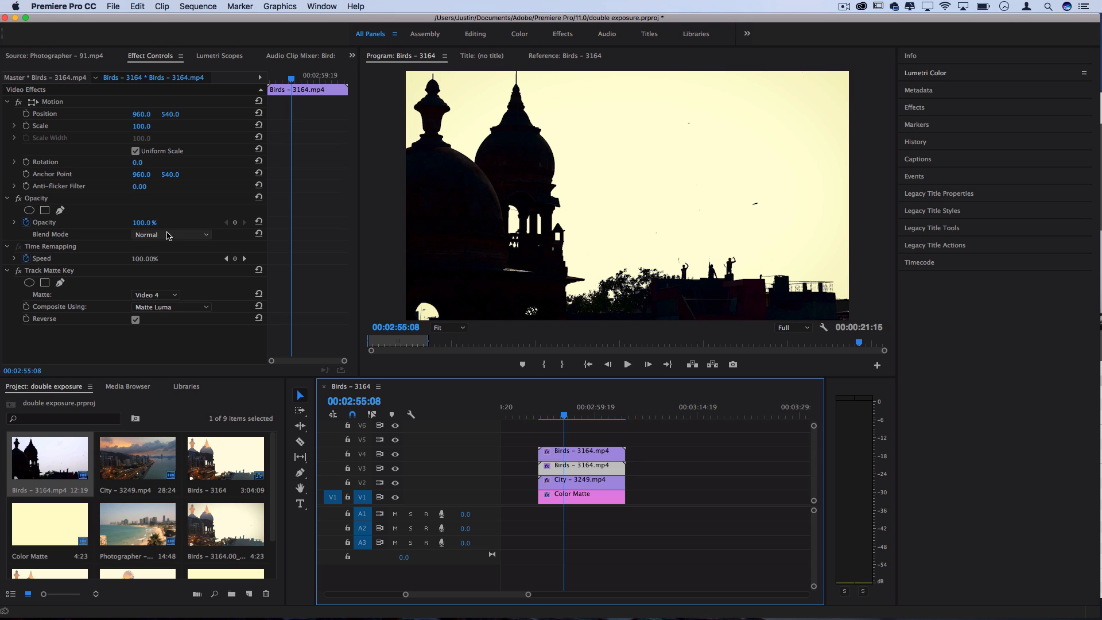
# - Set the track-3 Birds copy's Opacity Blend Mode to Screen
pyautogui.click(172, 234)
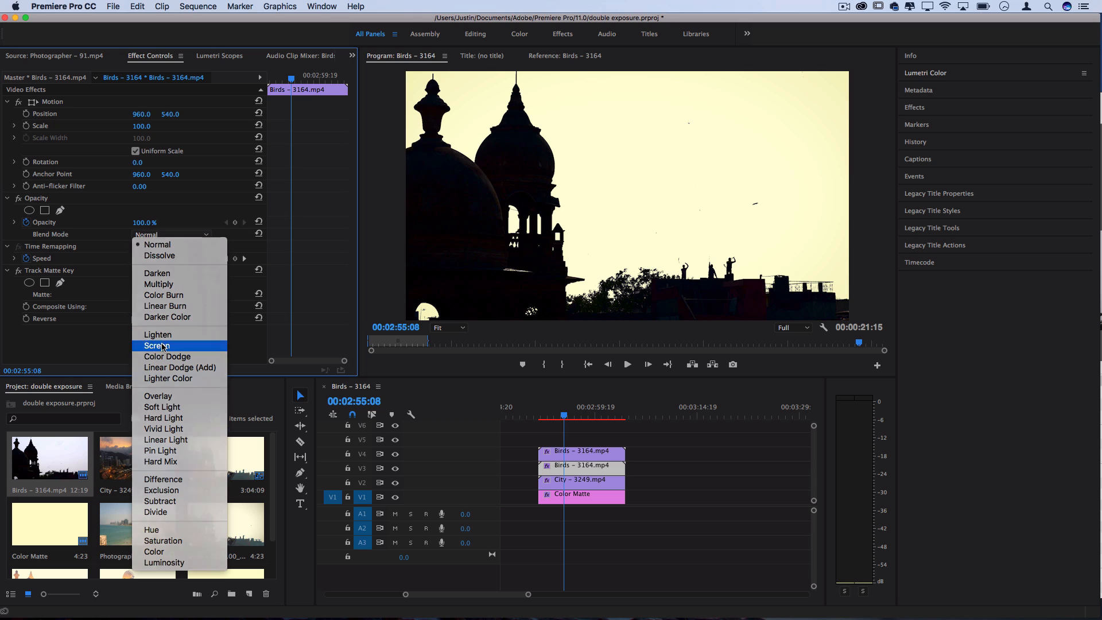
pyautogui.click(156, 345)
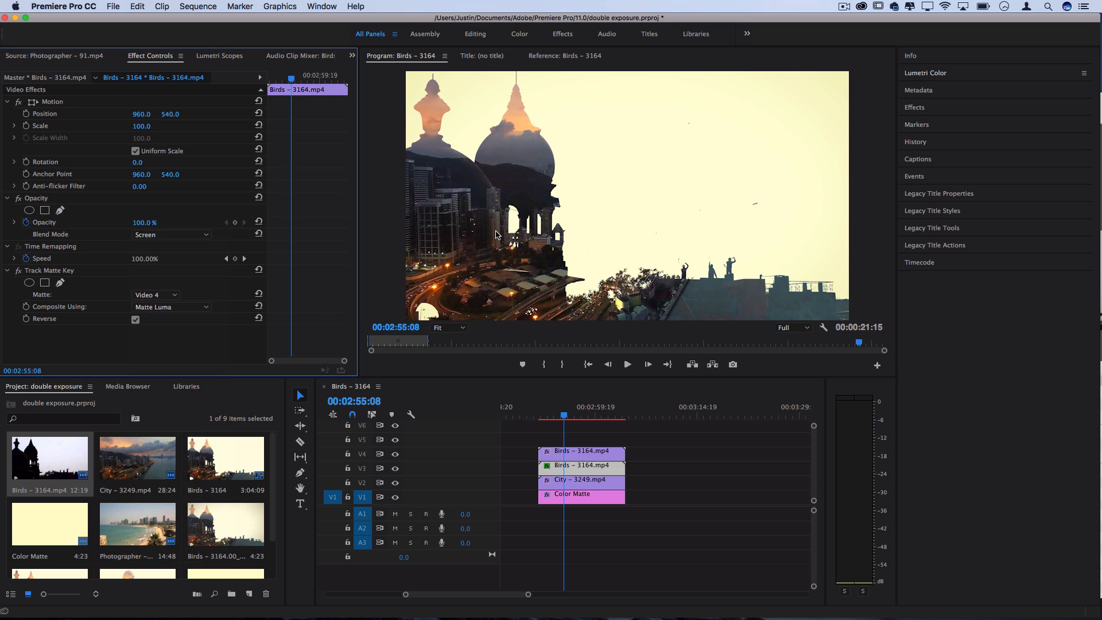
pyautogui.moveTo(499, 218)
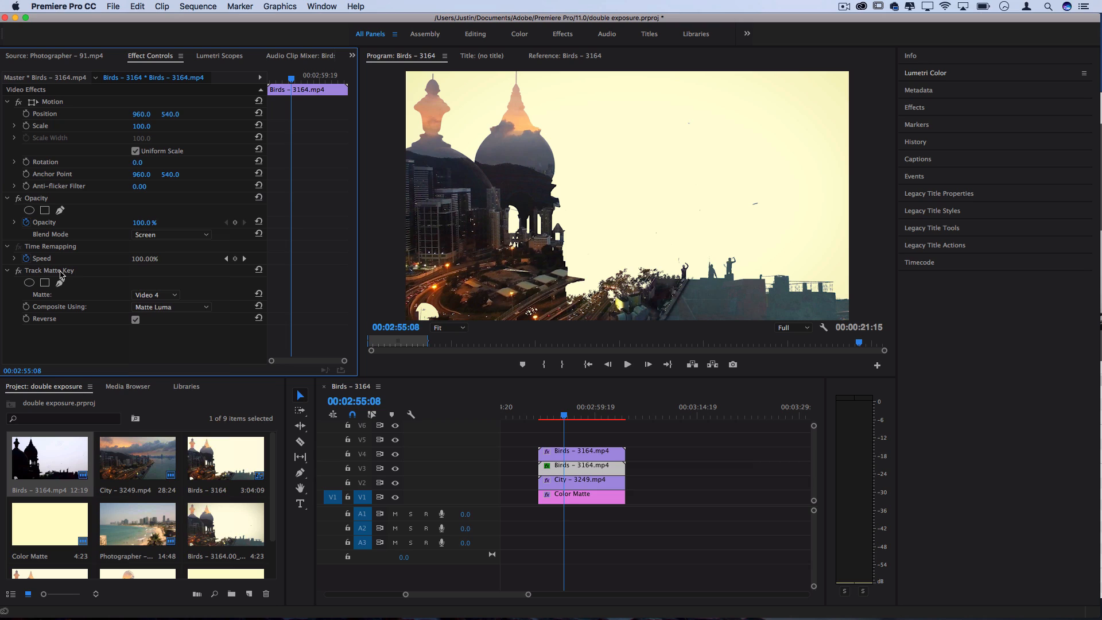
pyautogui.moveTo(38, 266)
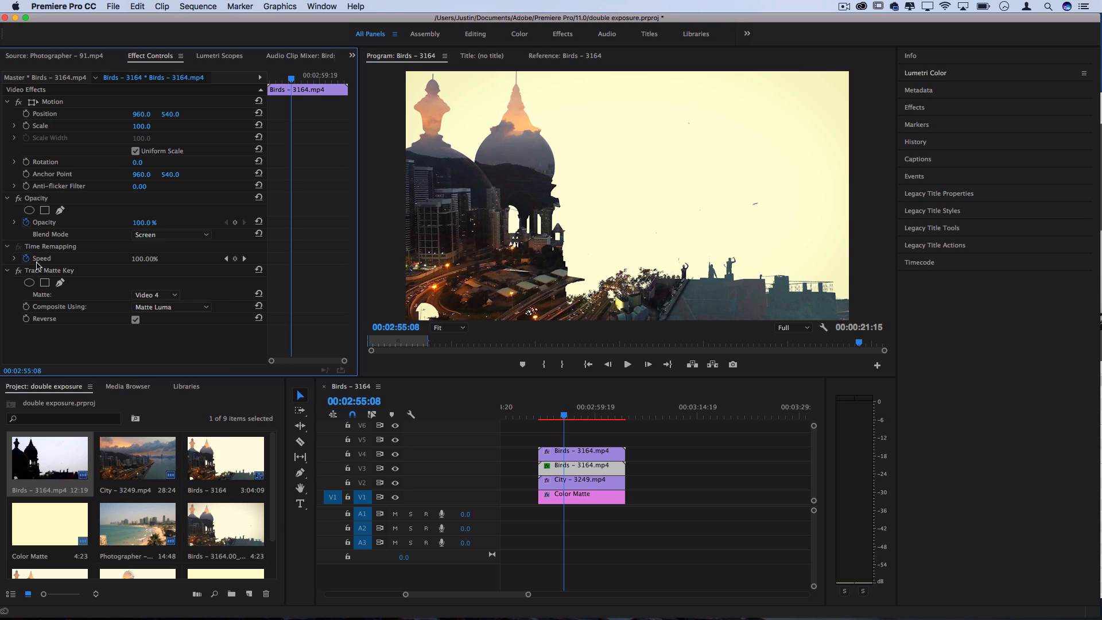
pyautogui.moveTo(19, 273)
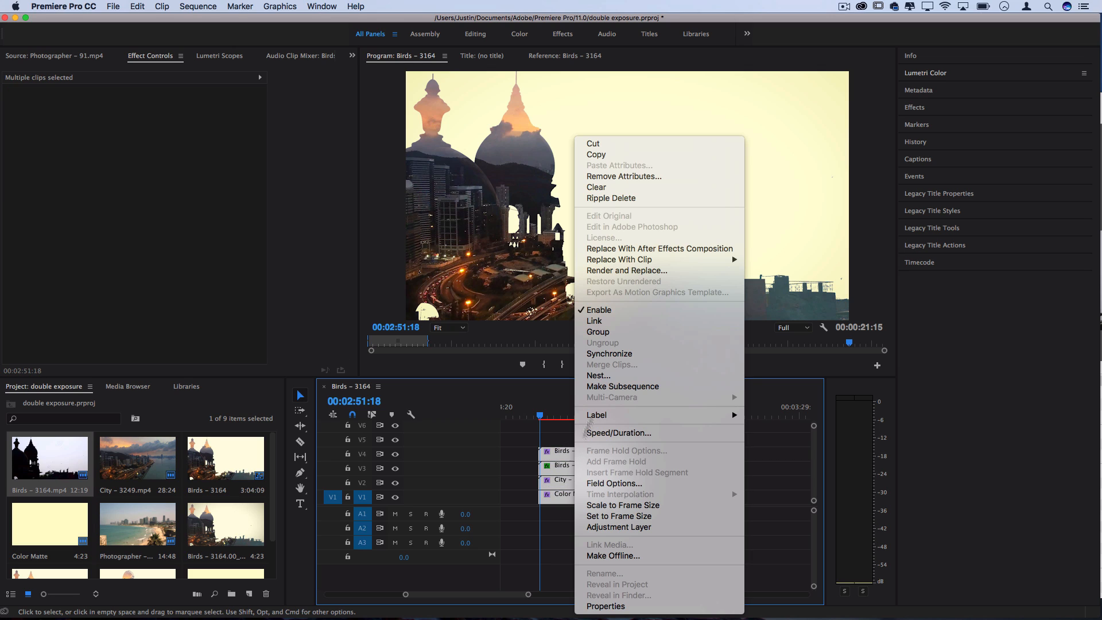
# - Nest the four stacked layers into one clip named Nested Sequence 03
pyautogui.click(597, 375)
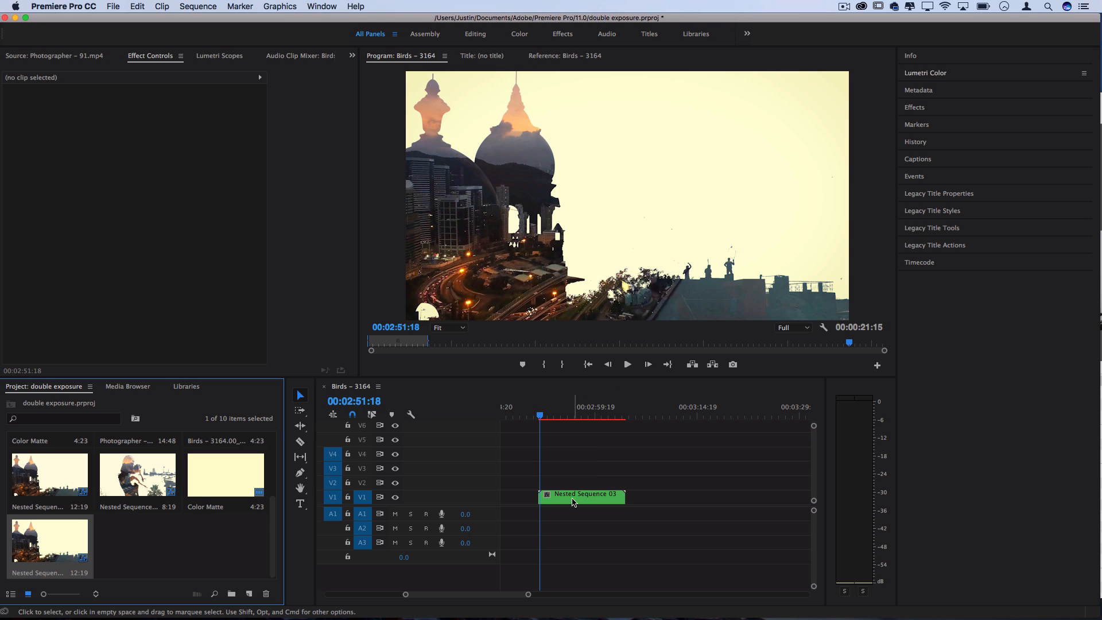
# - Open Nested Sequence 03 and select the top Birds clip to inspect its Threshold effect
pyautogui.doubleClick(582, 494)
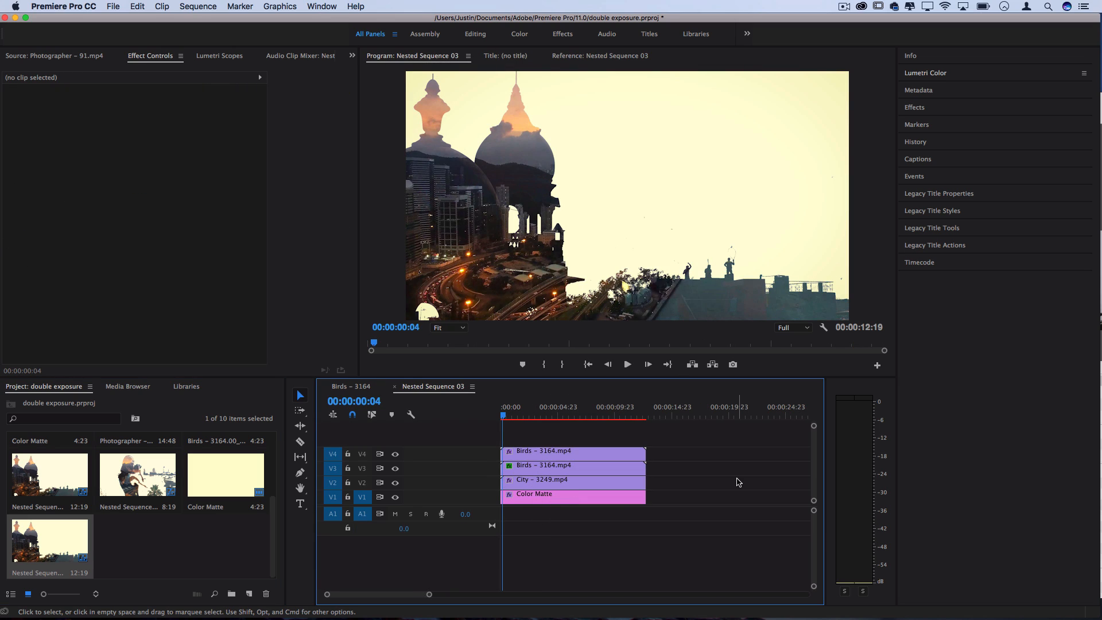
pyautogui.click(571, 451)
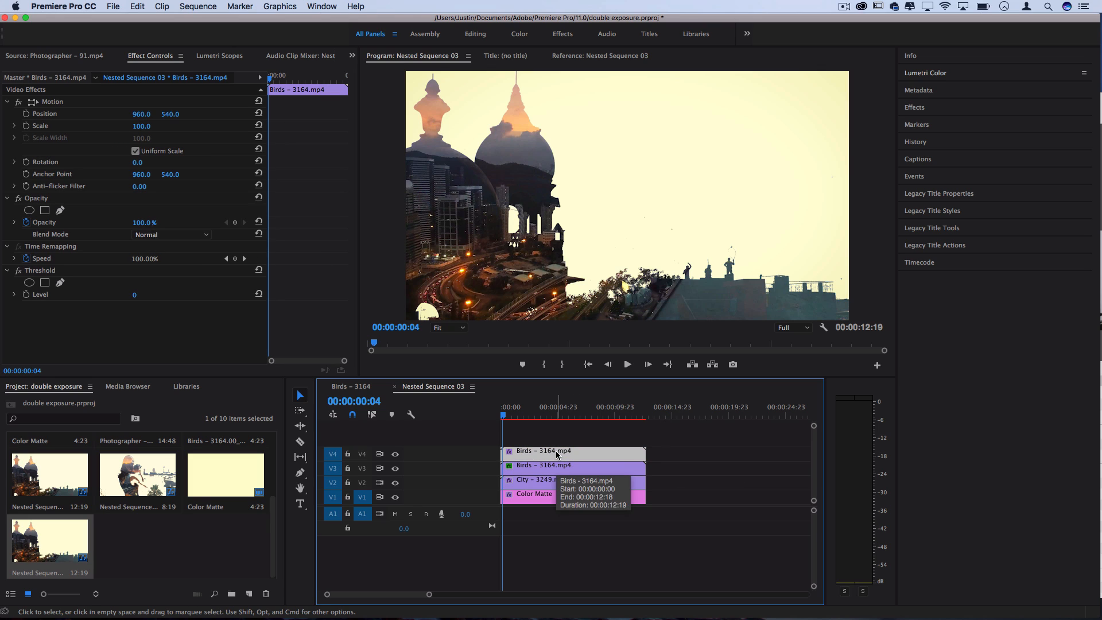
pyautogui.moveTo(726, 479)
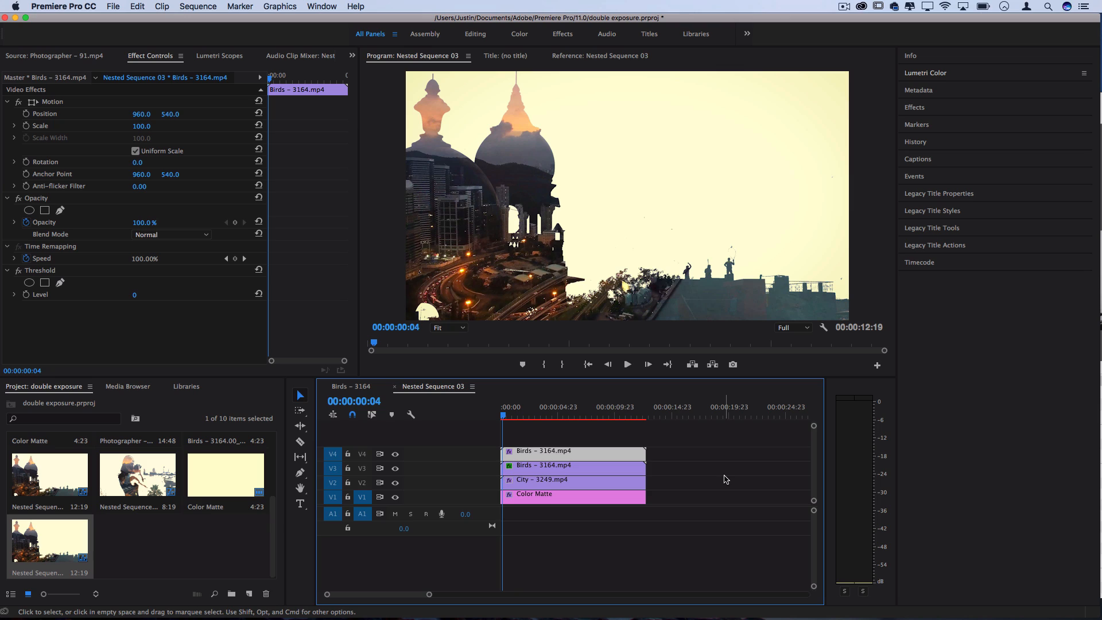
pyautogui.moveTo(717, 458)
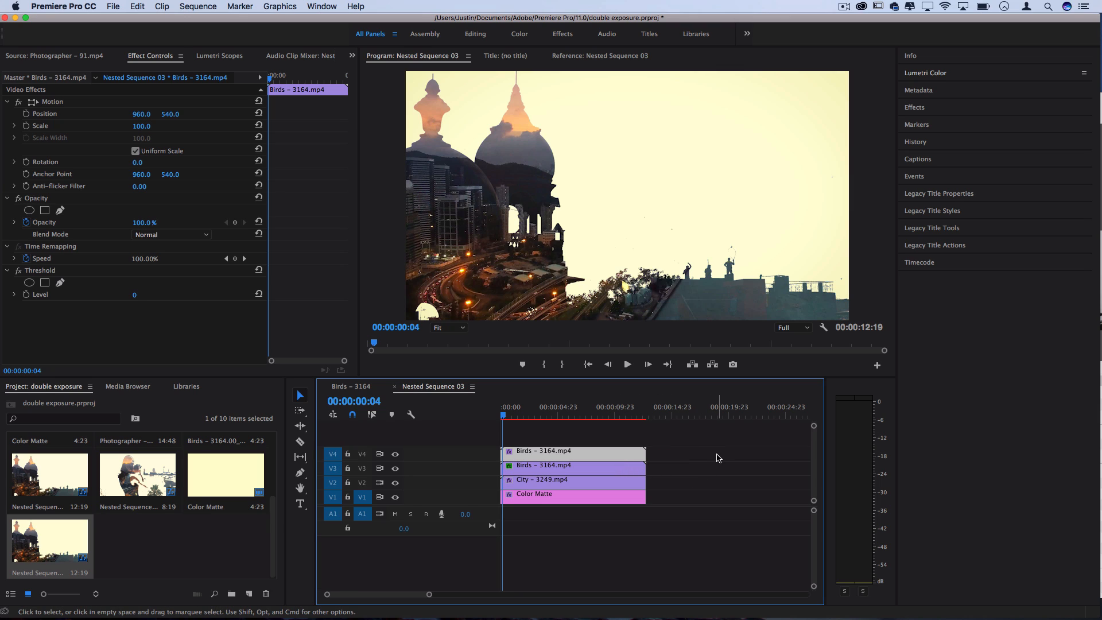